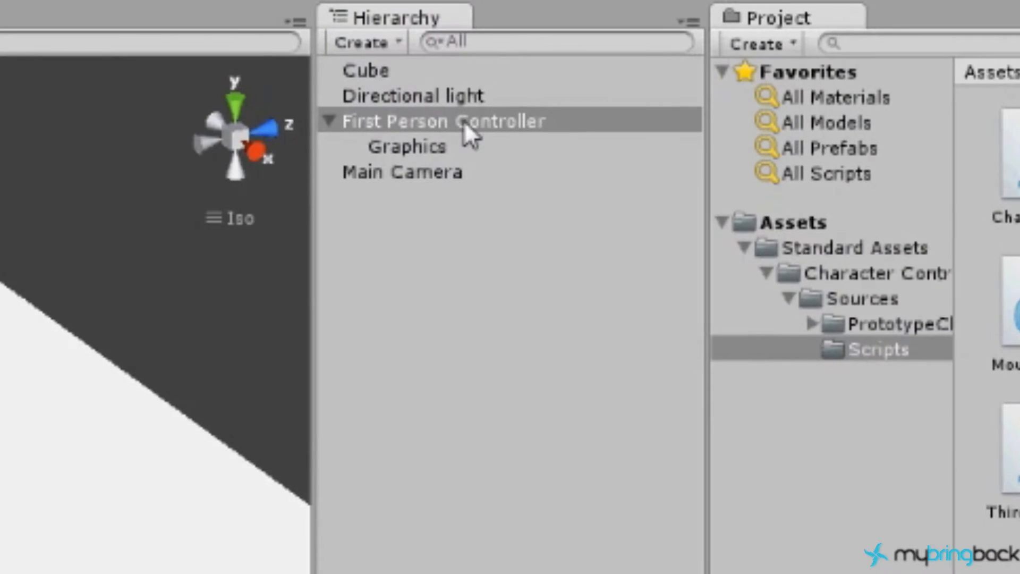
pyautogui.moveTo(423, 162)
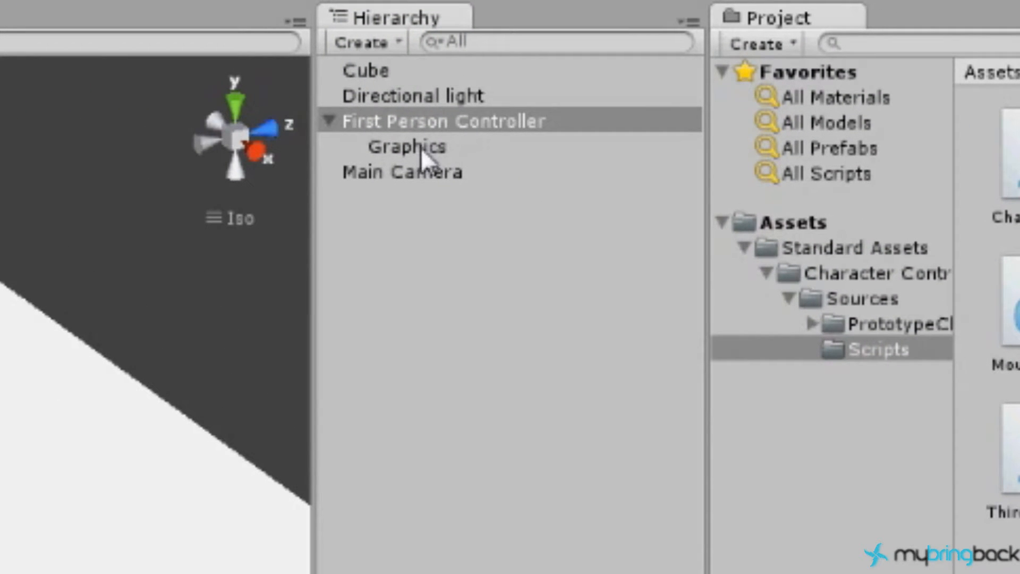
# Step: Select the Graphics child under First Person Controller to reveal the capsule body
pyautogui.click(407, 146)
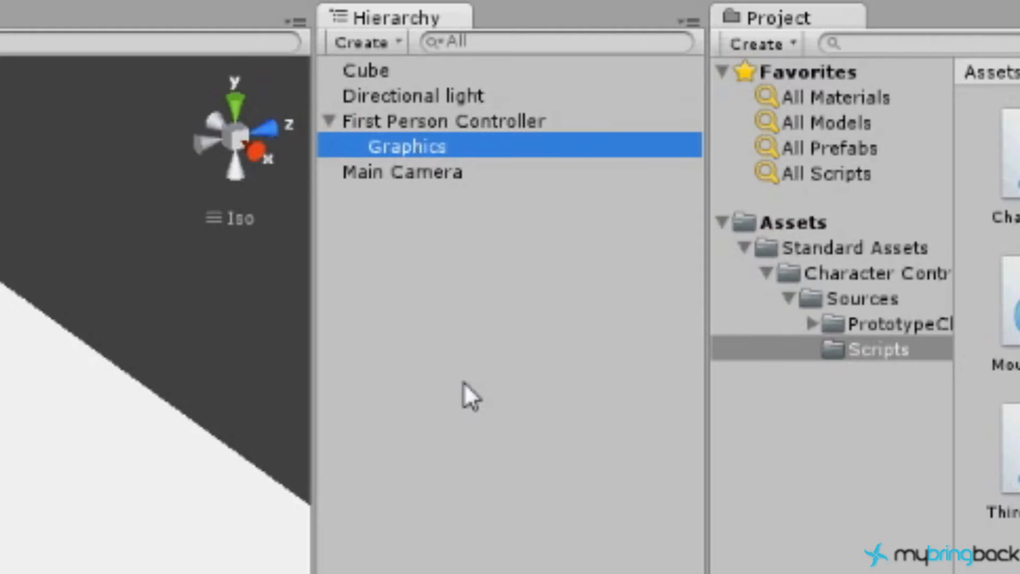
pyautogui.moveTo(432, 153)
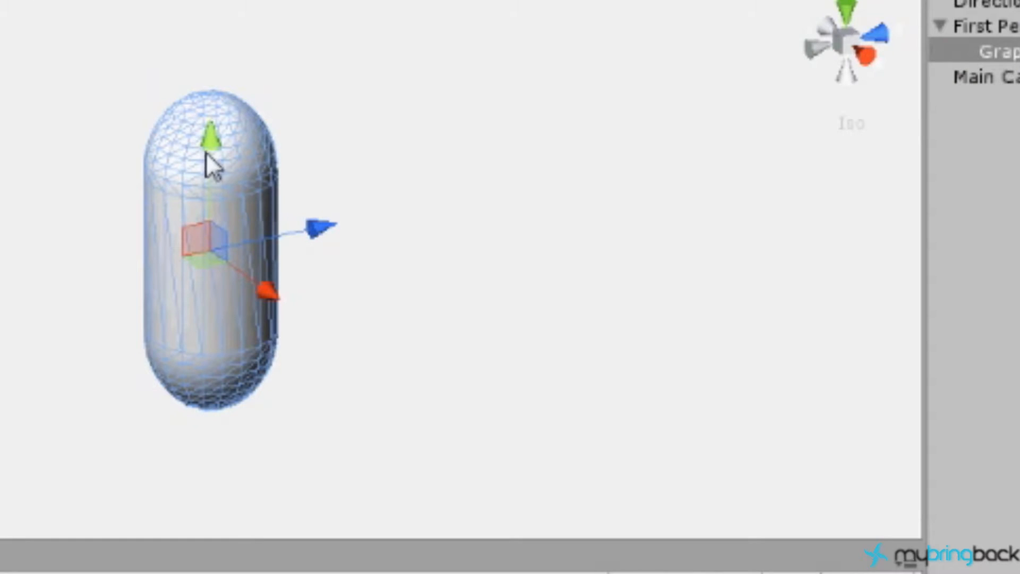
pyautogui.moveTo(241, 185)
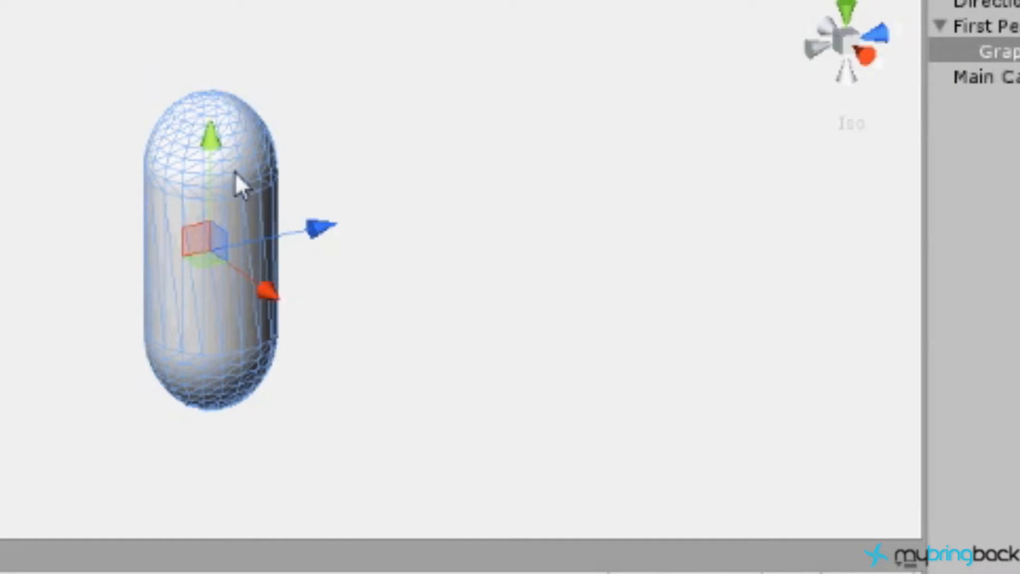
pyautogui.moveTo(1012, 148)
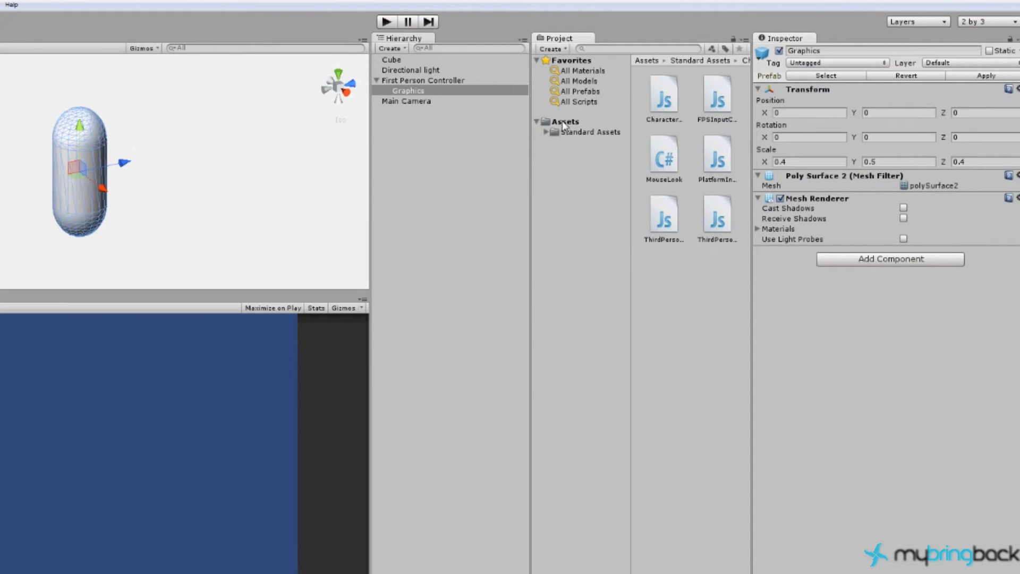
# Step: Create a new folder named Textures inside Assets
pyautogui.rightClick(563, 121)
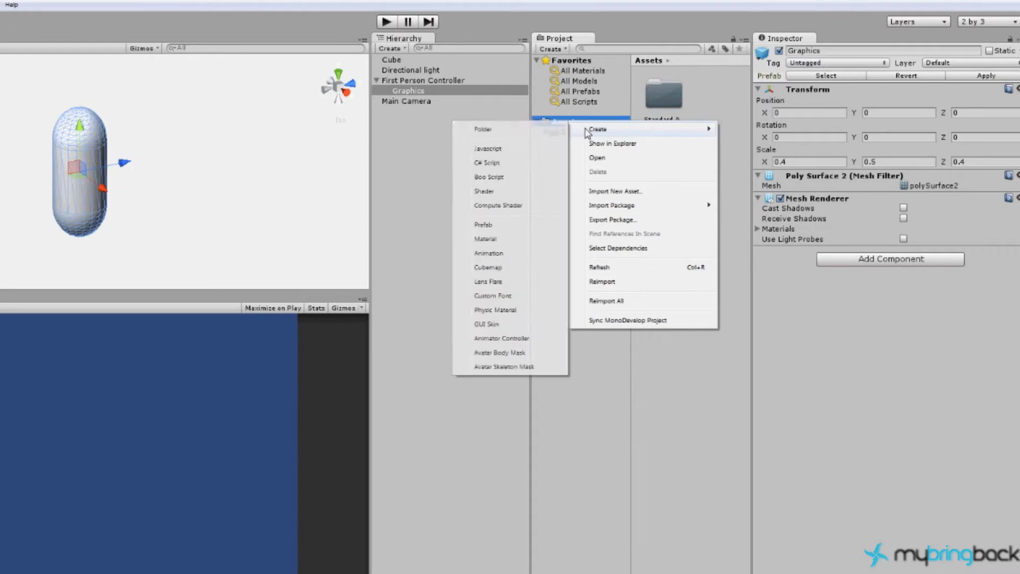
pyautogui.click(483, 128)
pyautogui.write('Textures')
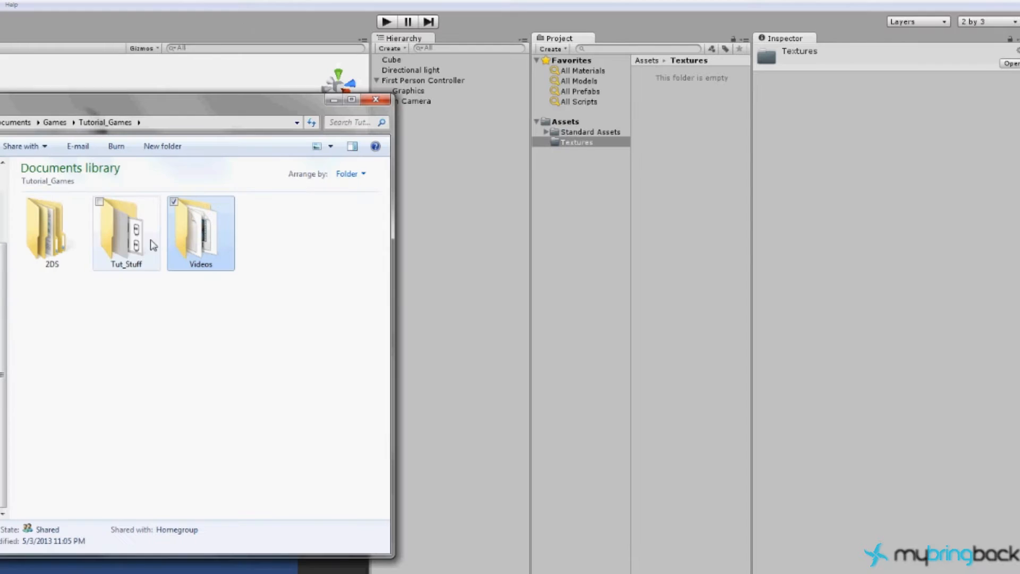
pyautogui.moveTo(128, 235)
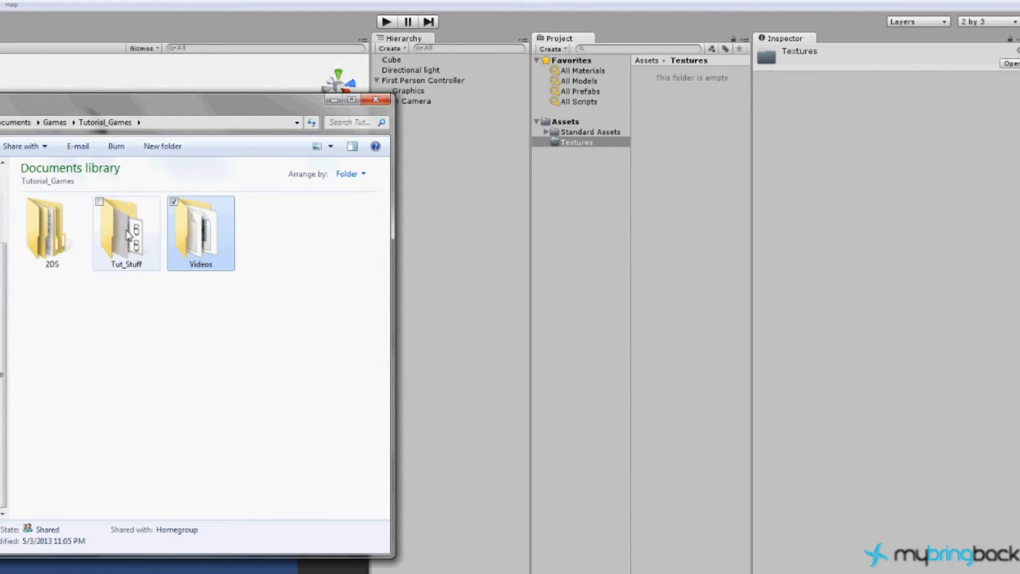
# Step: Import White_Player_Test.png from Tut_Stuff into the Unity Textures folder
pyautogui.doubleClick(126, 228)
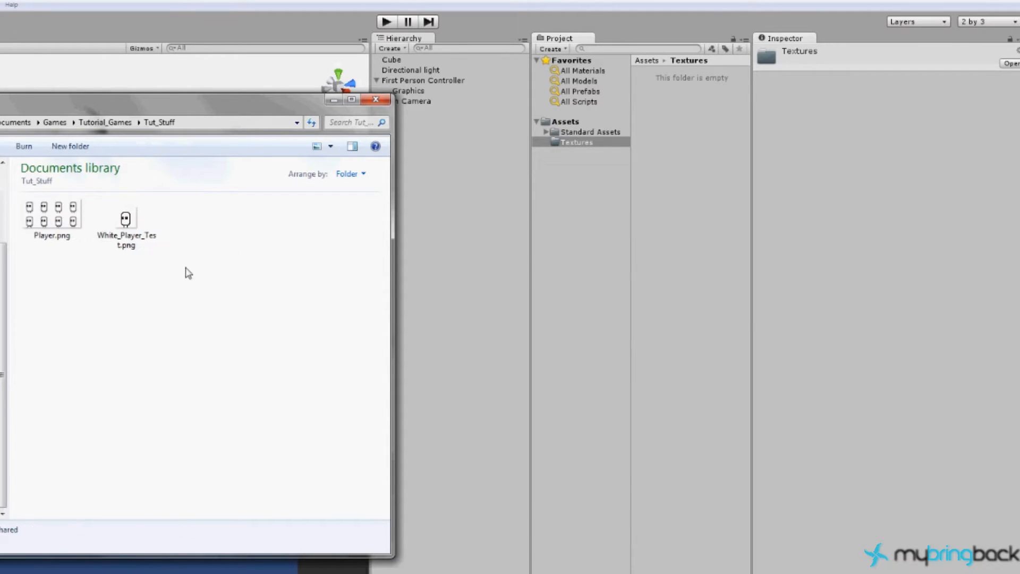
pyautogui.click(126, 221)
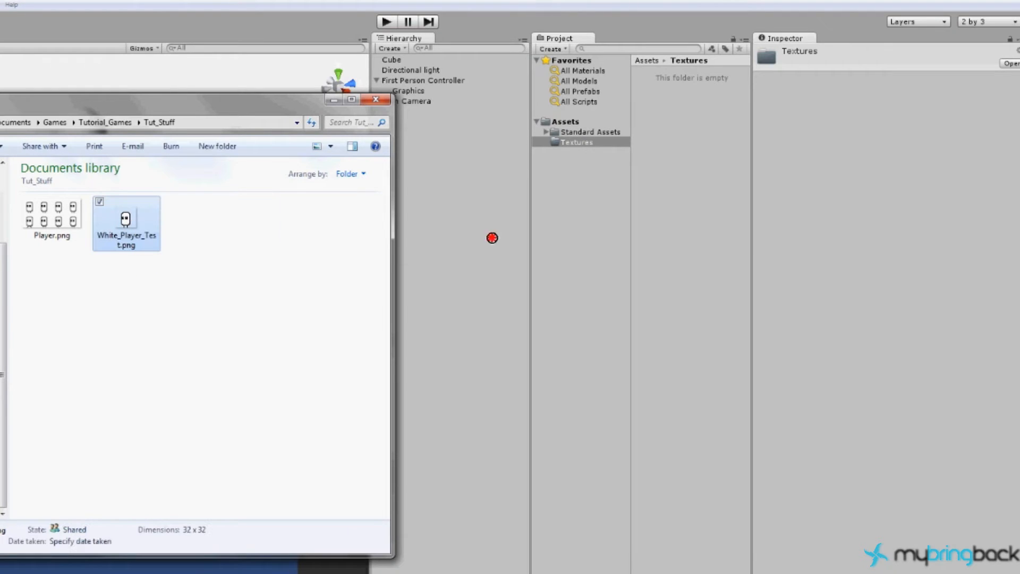
pyautogui.click(575, 142)
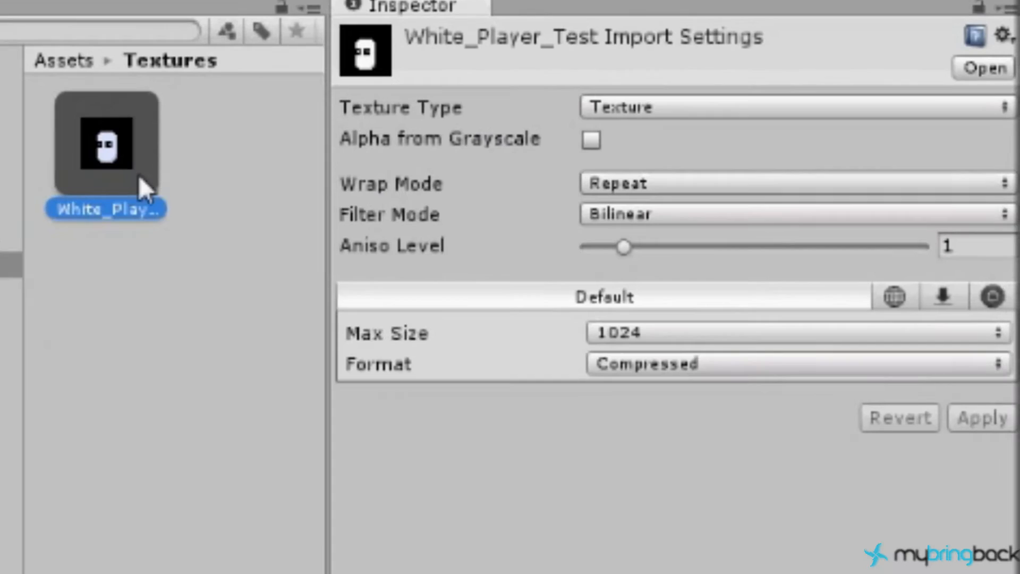
pyautogui.moveTo(612, 107)
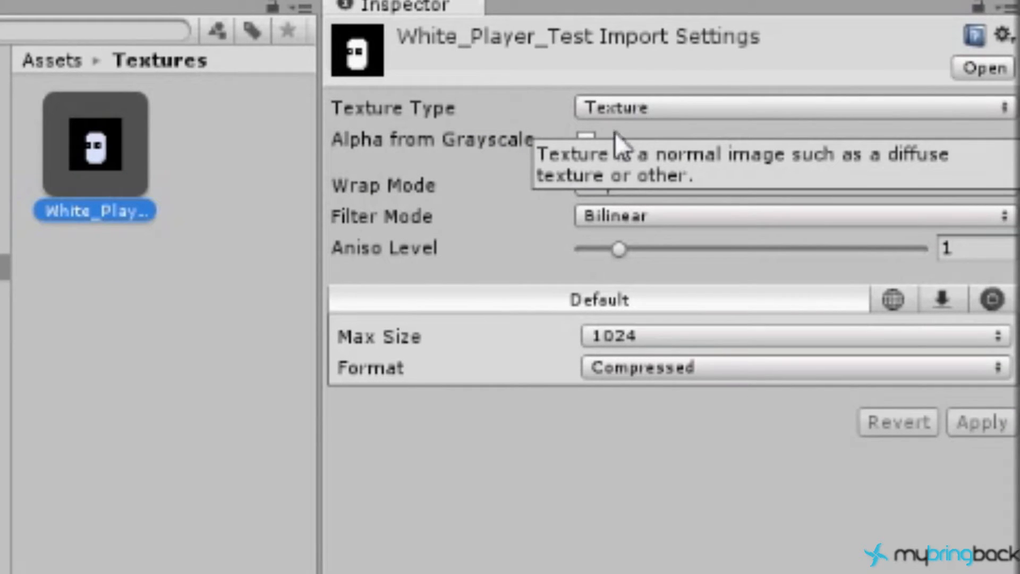
pyautogui.moveTo(621, 192)
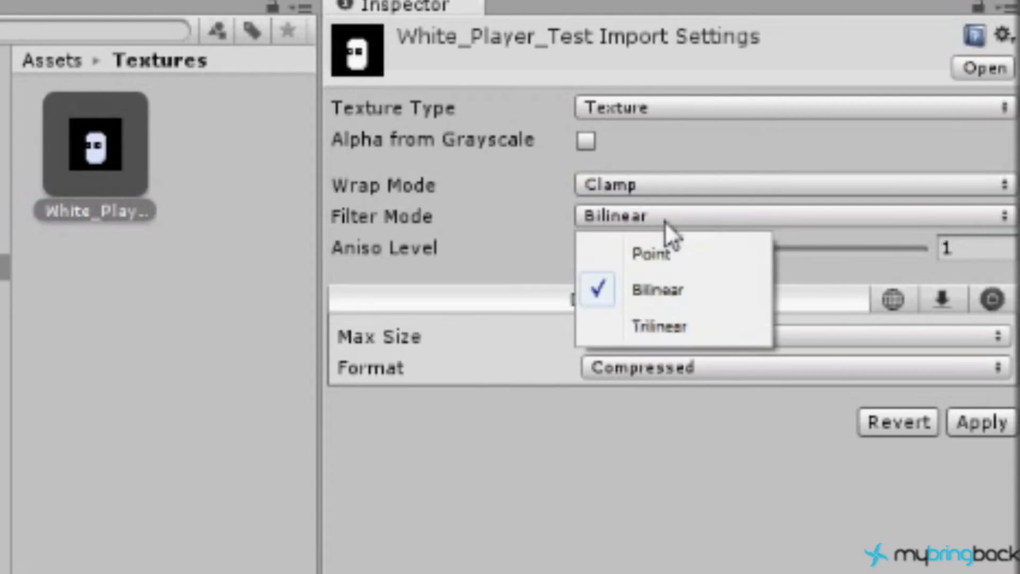
# Step: Give White_Player_Test Clamp wrap, Point filter, max size 32 and 16-bit format, then apply
pyautogui.click(650, 253)
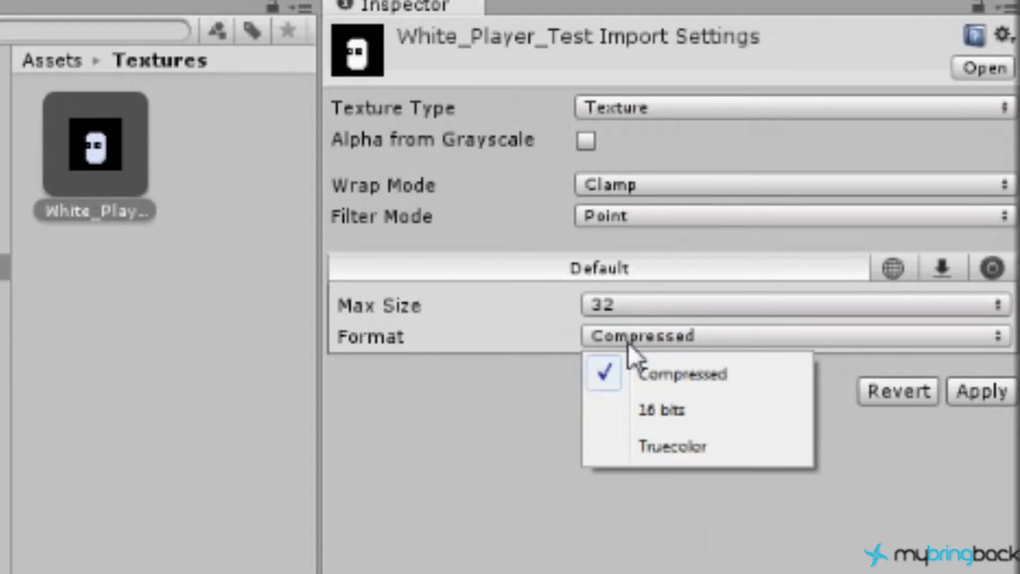
pyautogui.moveTo(641, 419)
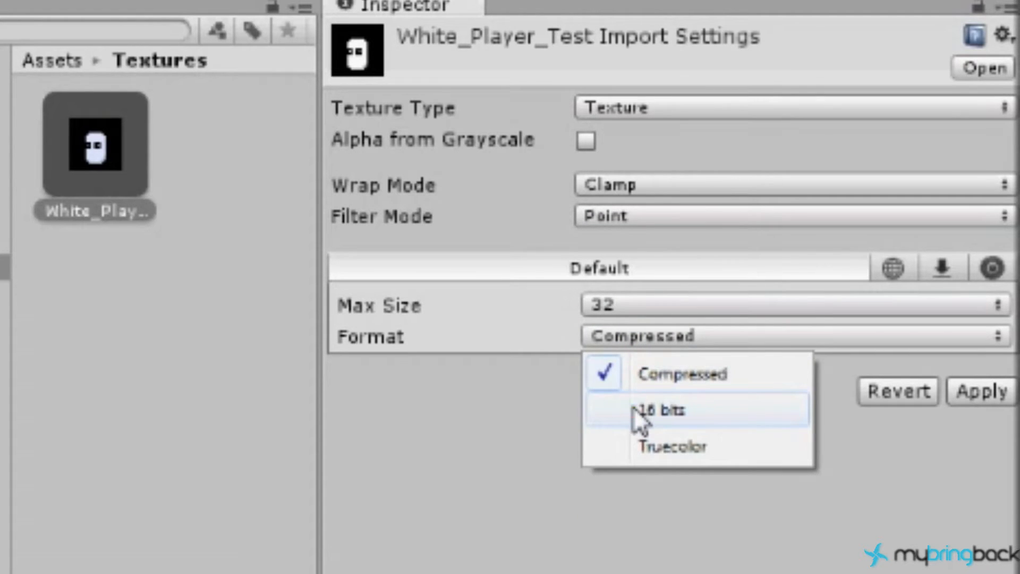
pyautogui.click(659, 409)
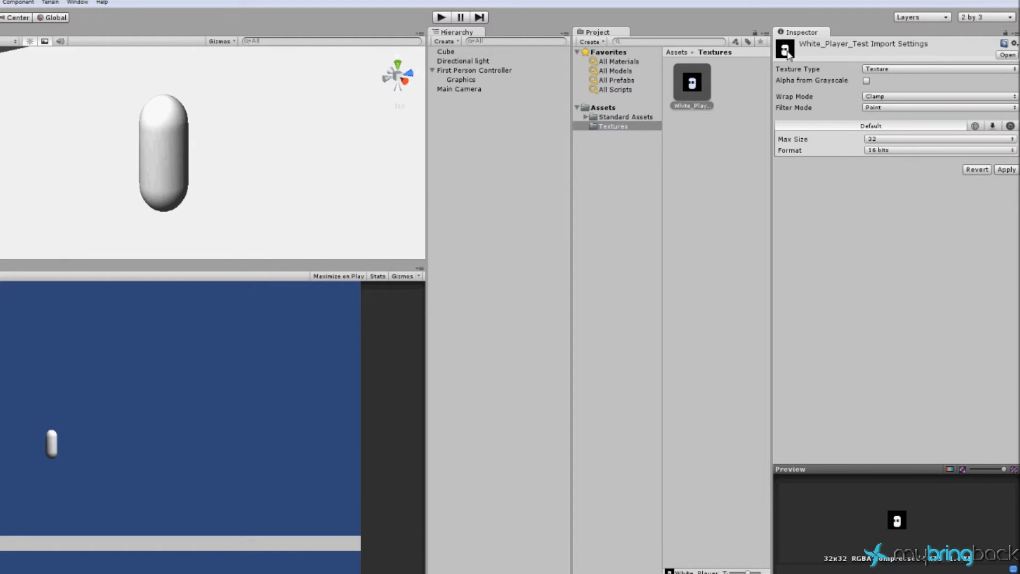
pyautogui.moveTo(796, 51)
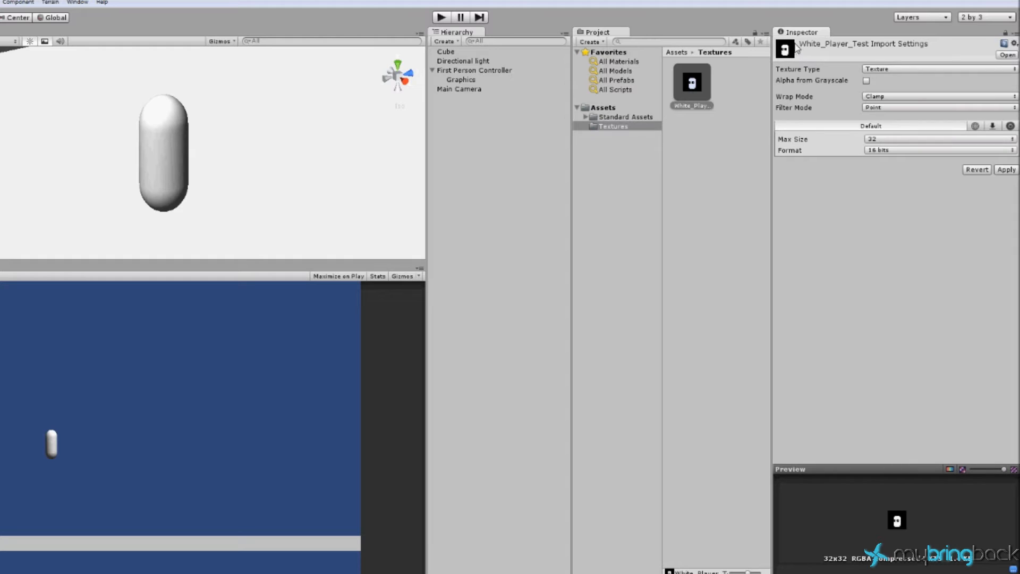
pyautogui.moveTo(878, 128)
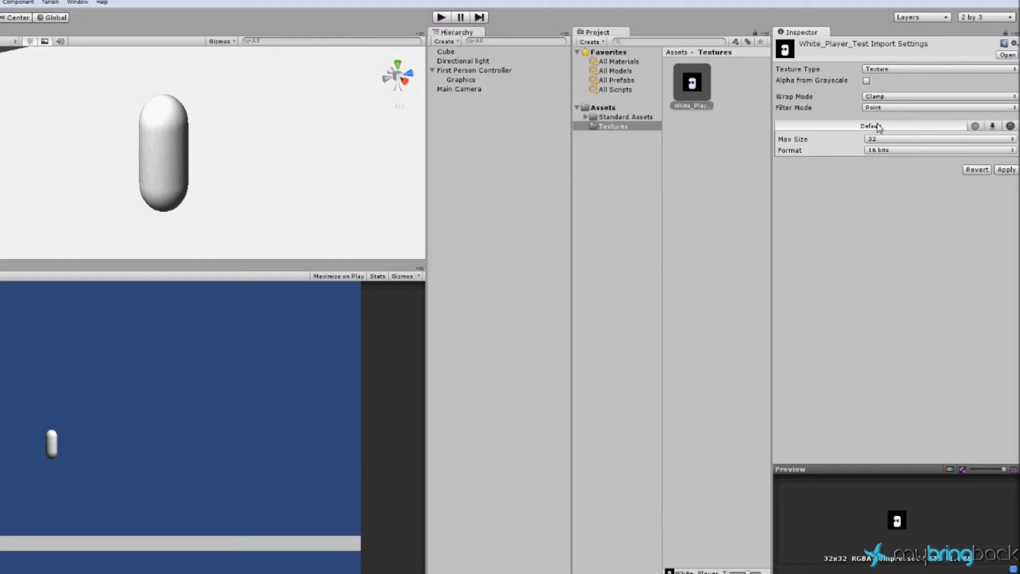
pyautogui.moveTo(759, 117)
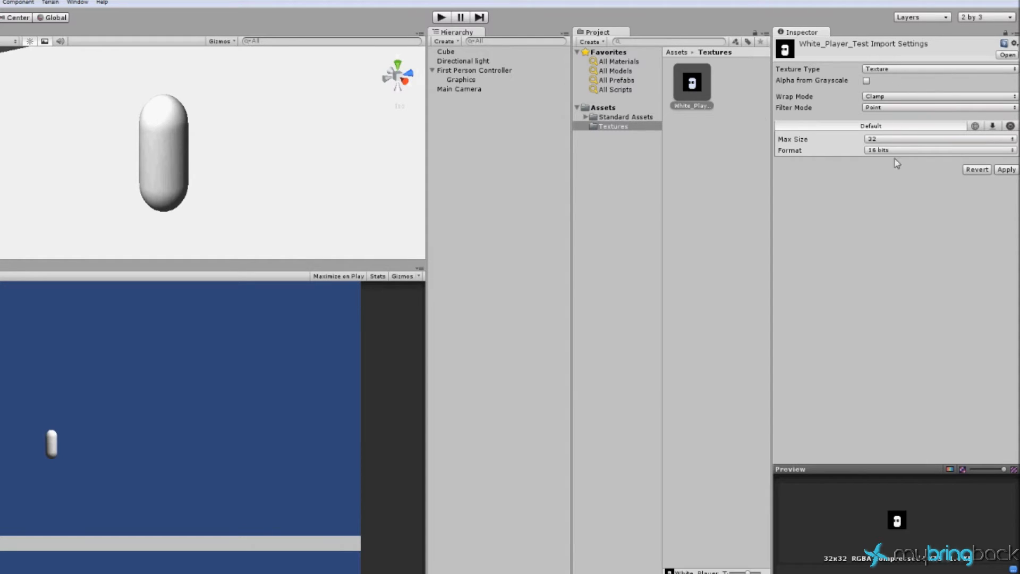
pyautogui.moveTo(902, 138)
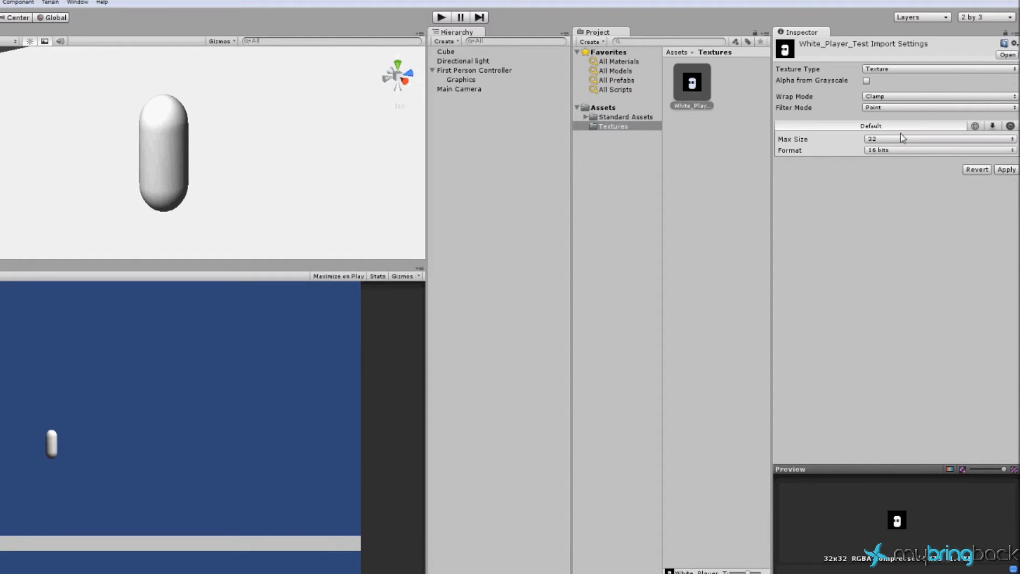
pyautogui.moveTo(755, 123)
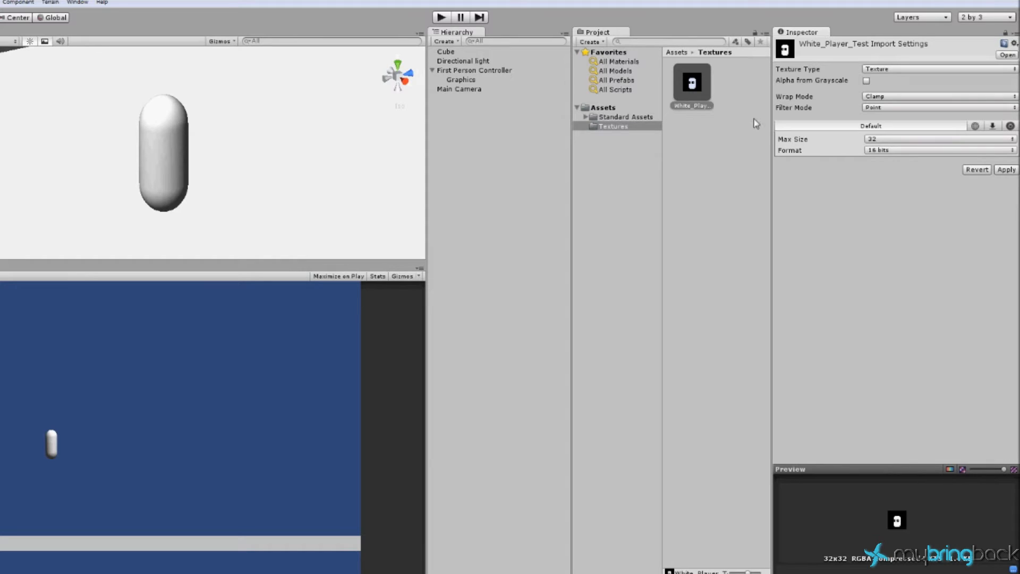
pyautogui.moveTo(728, 91)
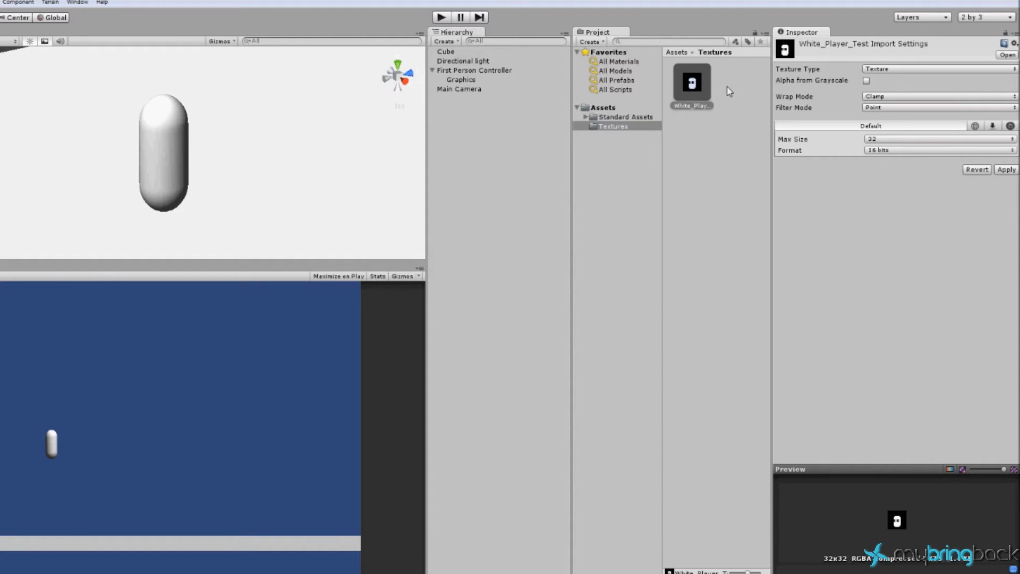
pyautogui.moveTo(714, 105)
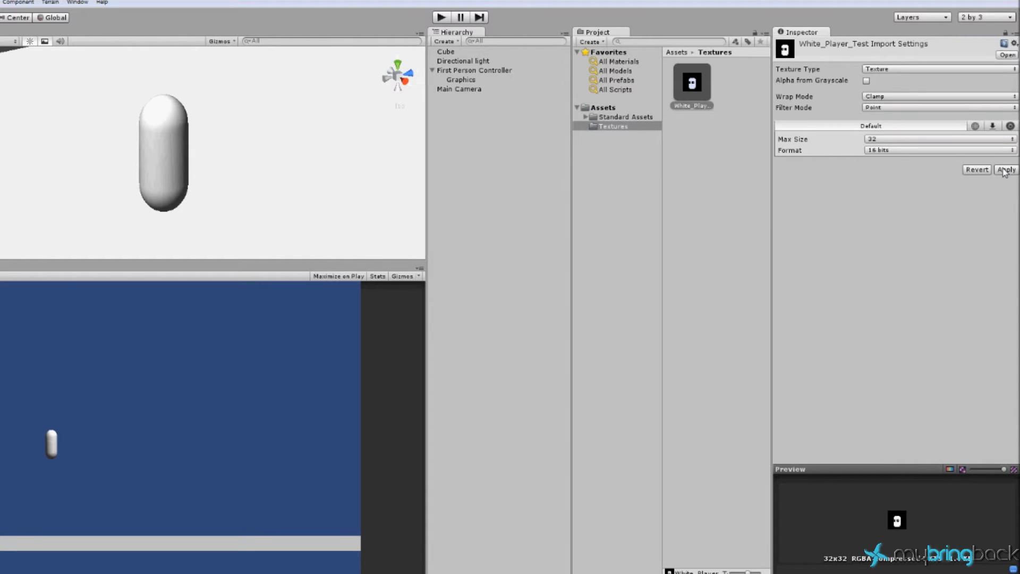
pyautogui.click(1005, 169)
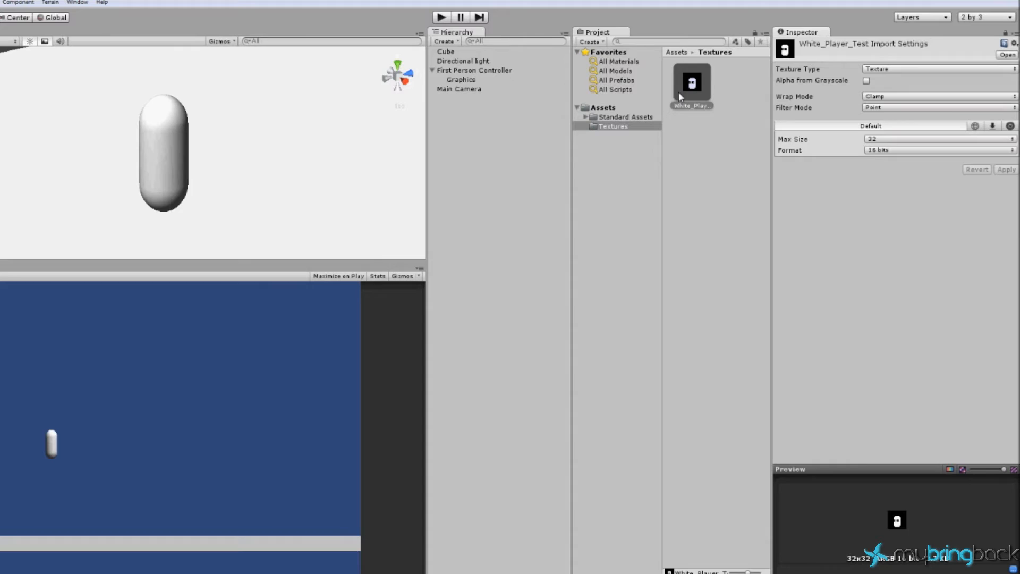
pyautogui.moveTo(187, 130)
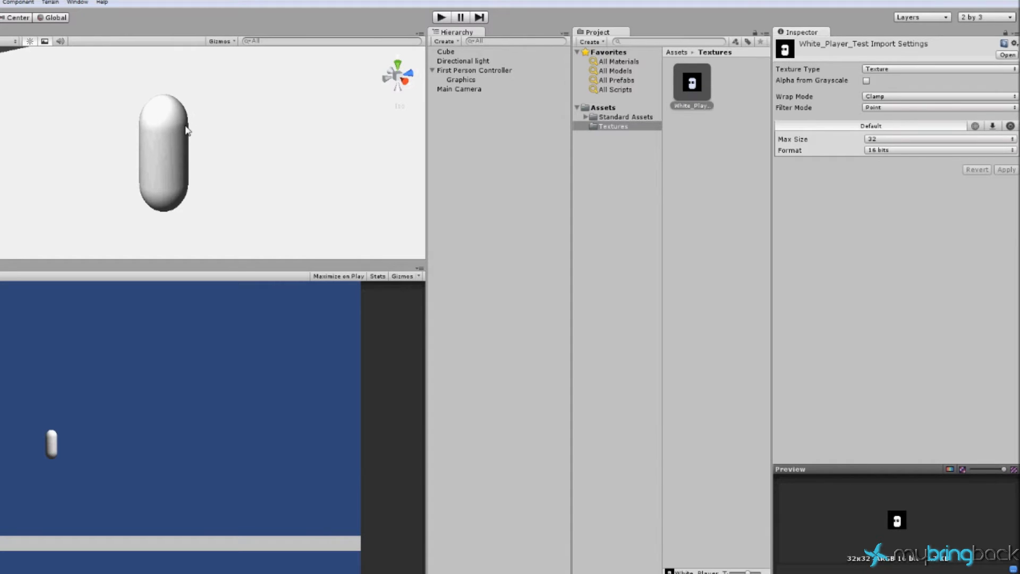
pyautogui.moveTo(584, 128)
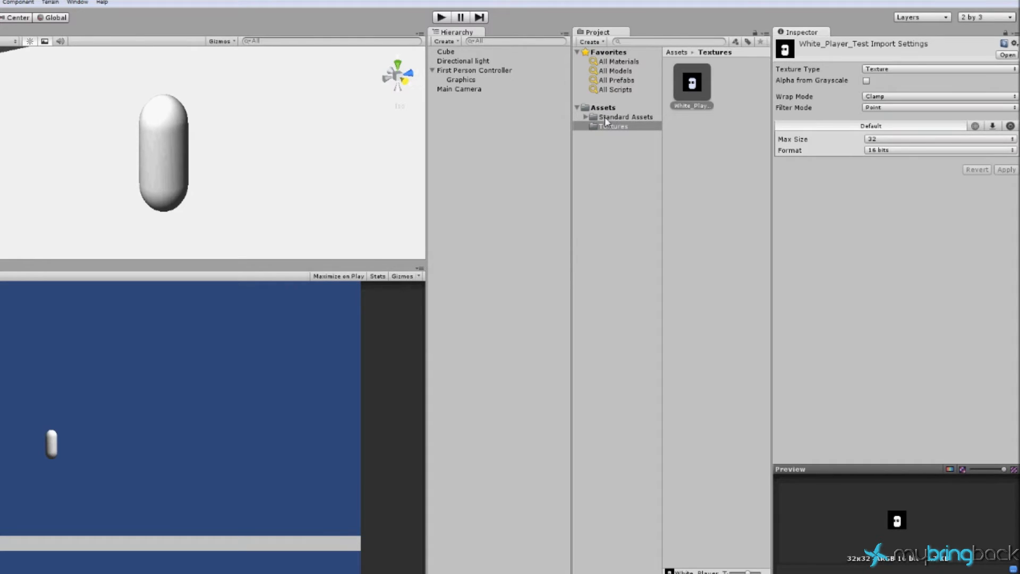
# Step: Create a Materials folder inside Assets
pyautogui.click(602, 107)
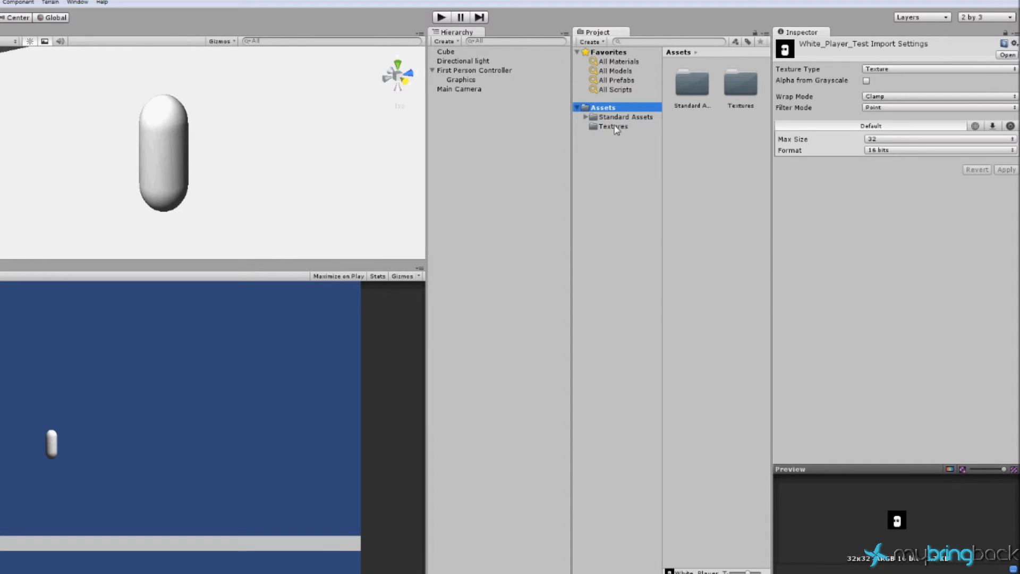
pyautogui.rightClick(605, 117)
pyautogui.write('Mater')
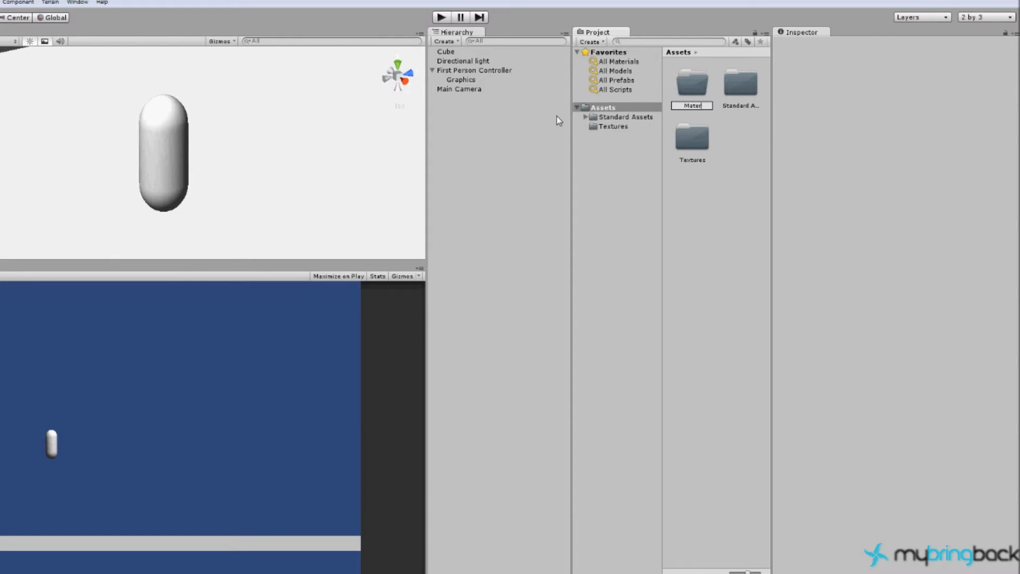
pyautogui.click(691, 85)
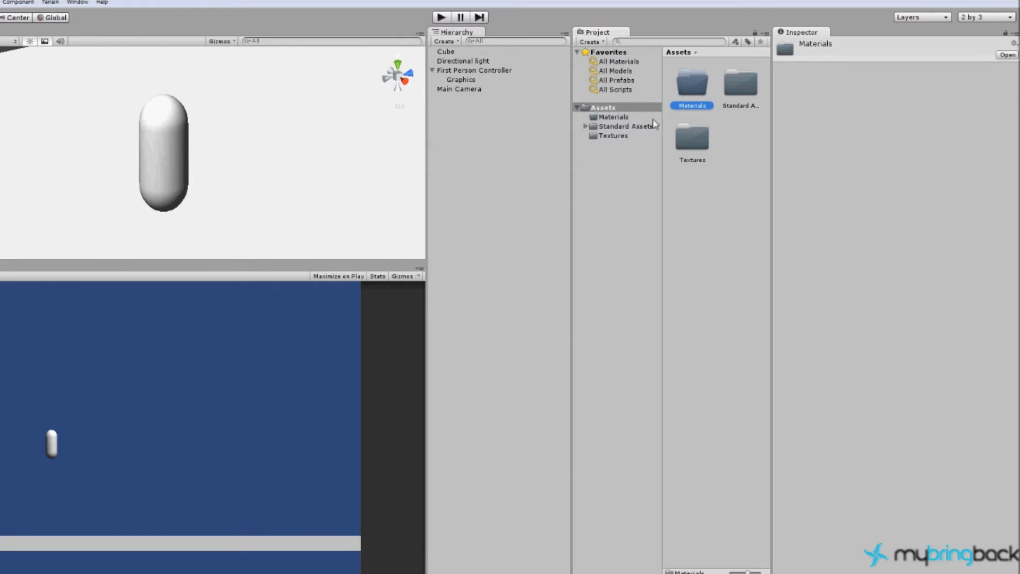
# Step: Create a new material inside the Materials folder
pyautogui.rightClick(691, 85)
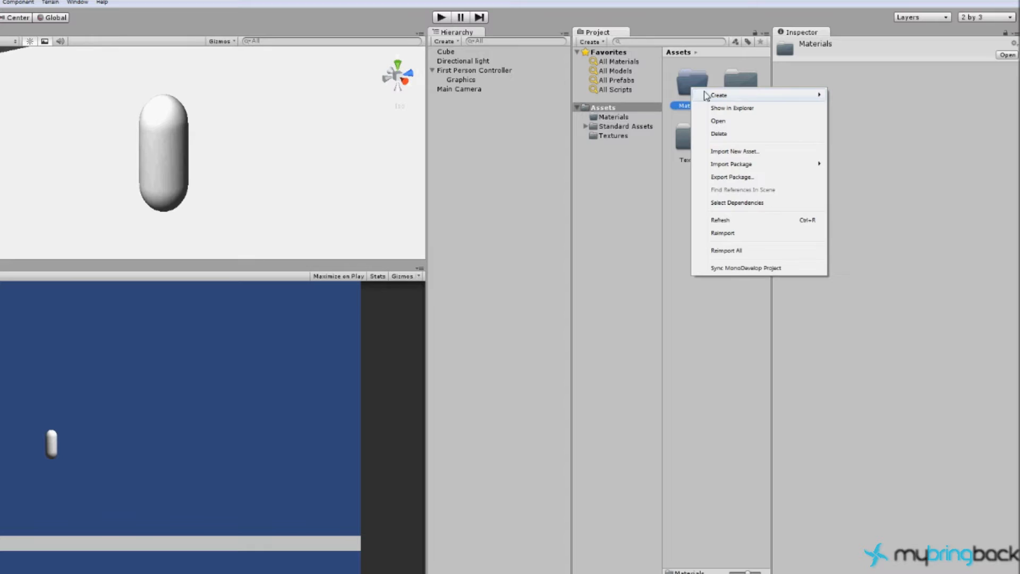
pyautogui.click(719, 95)
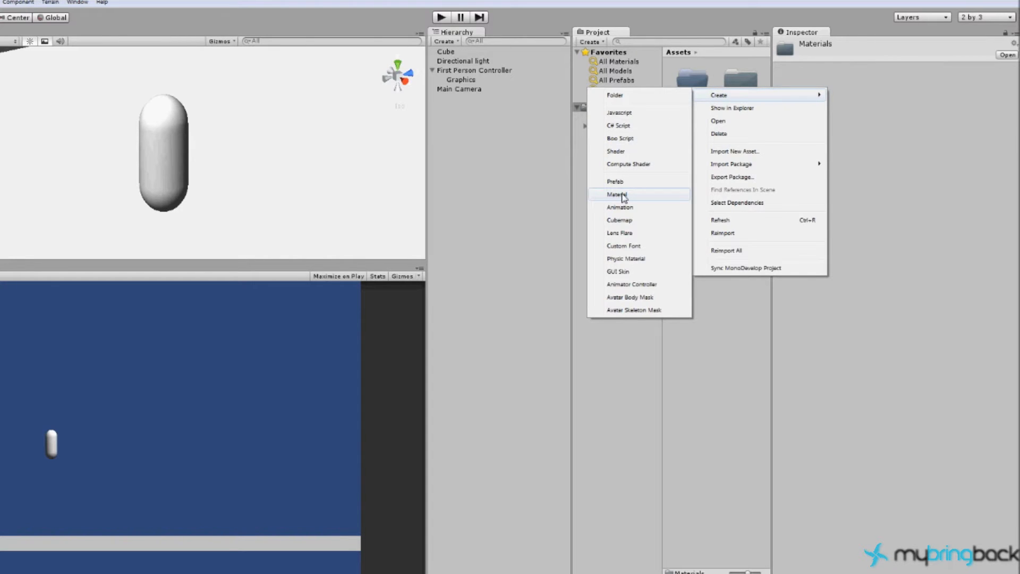
pyautogui.click(615, 193)
pyautogui.write('Player')
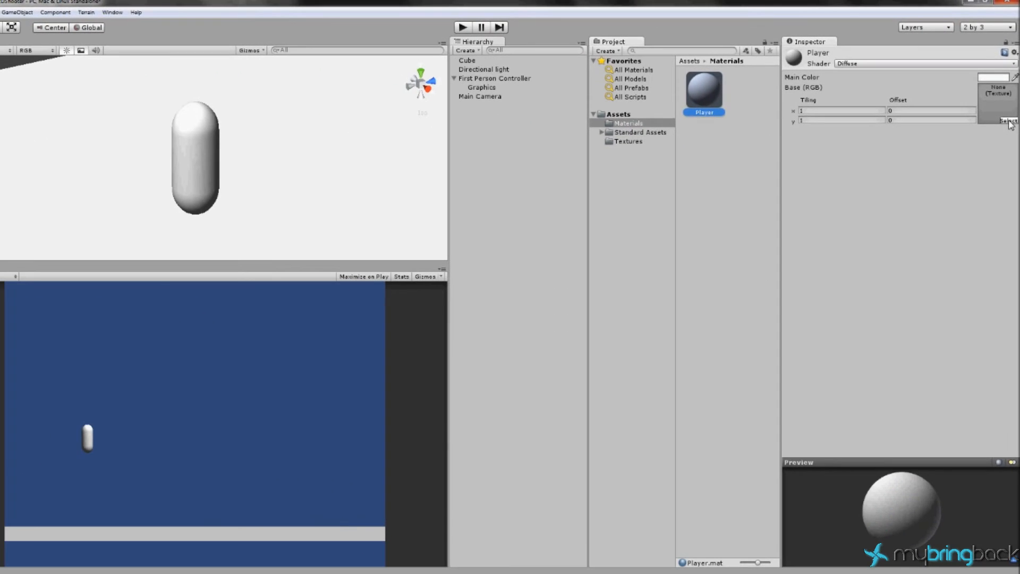
# Step: Give the Player material the White_Player_Test texture and Transparent/Diffuse shader, applied to Graphics
pyautogui.click(1008, 122)
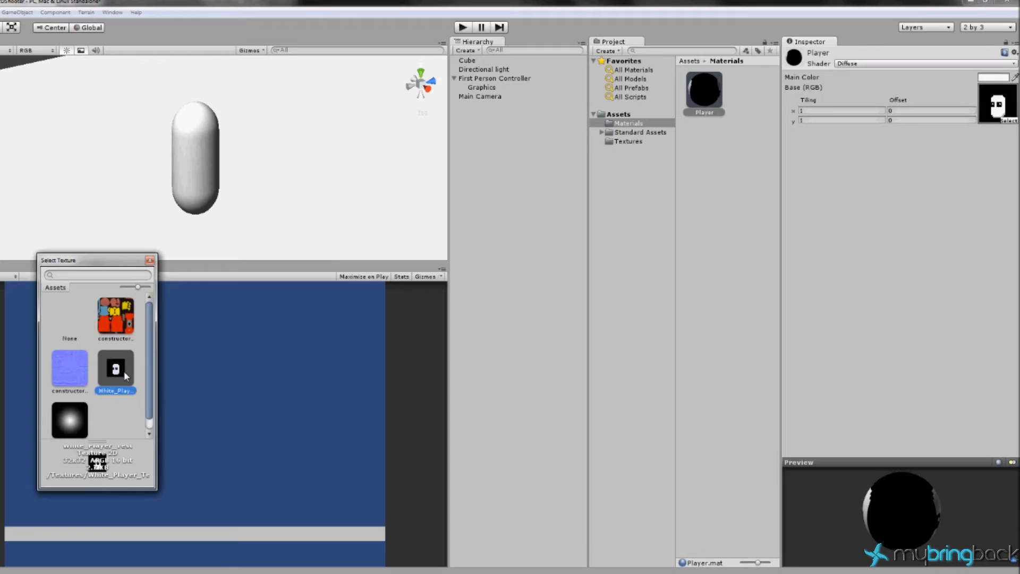
pyautogui.click(150, 261)
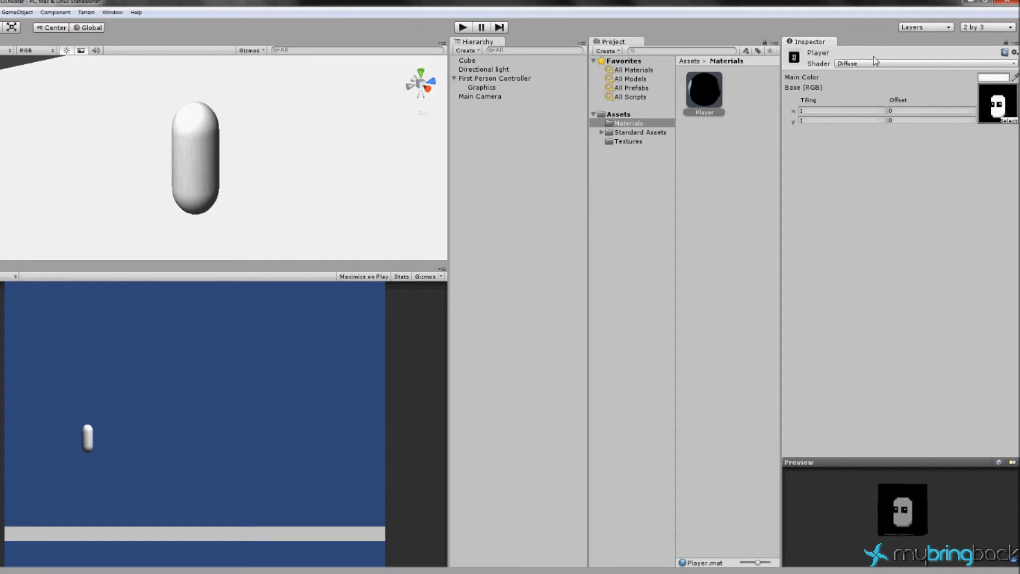
pyautogui.moveTo(861, 68)
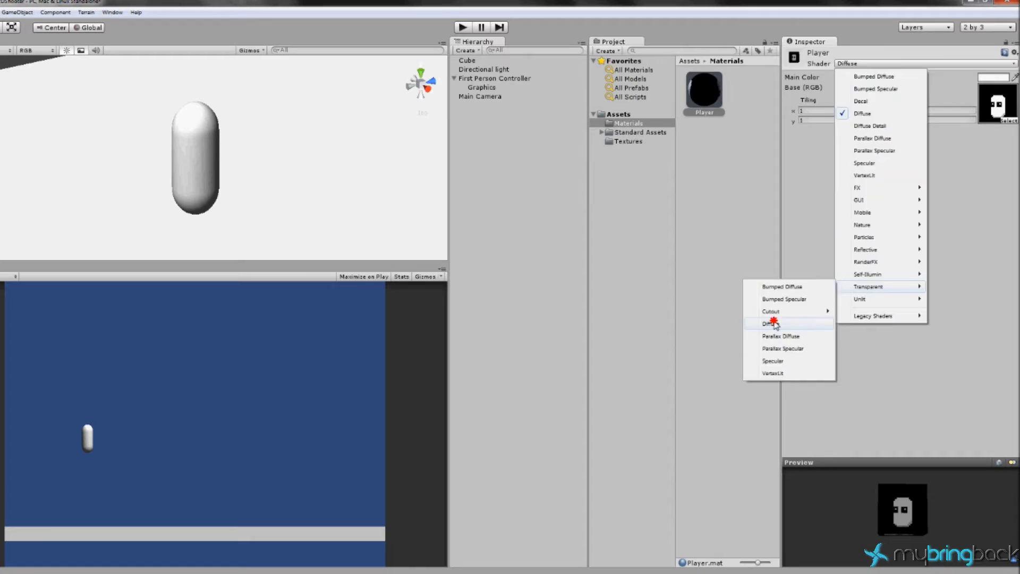
pyautogui.click(869, 286)
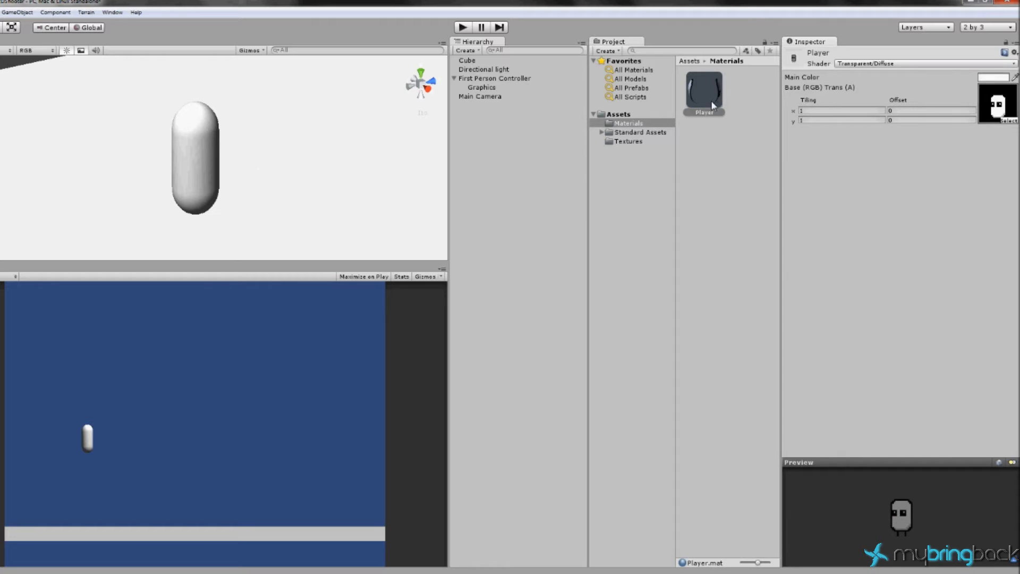
pyautogui.click(482, 86)
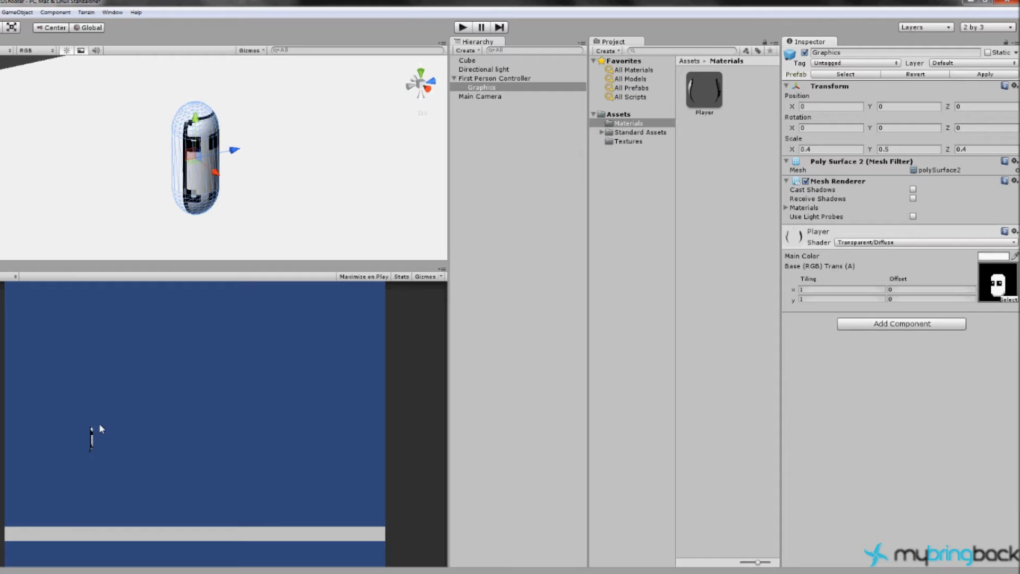
pyautogui.moveTo(87, 423)
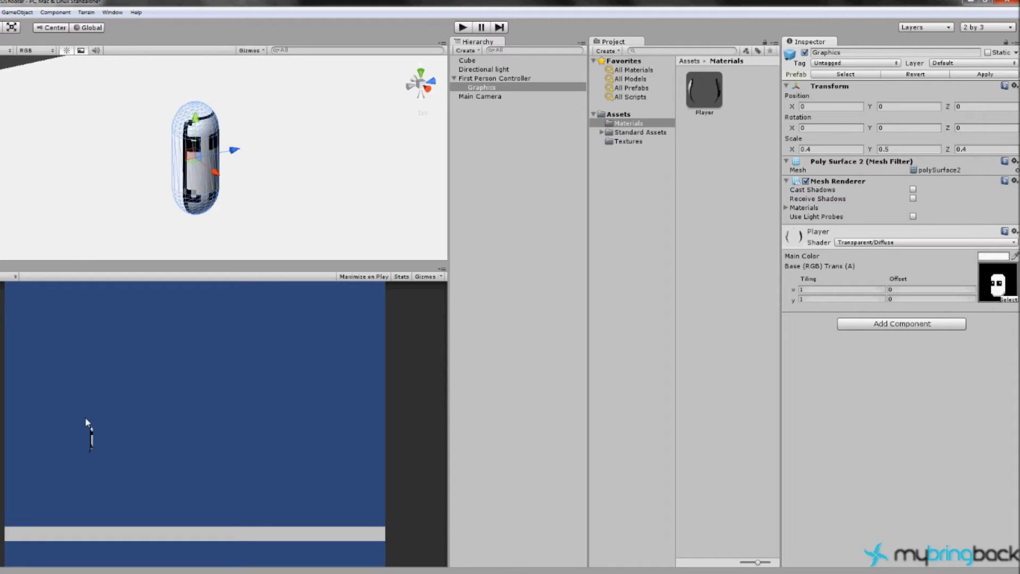
pyautogui.moveTo(237, 192)
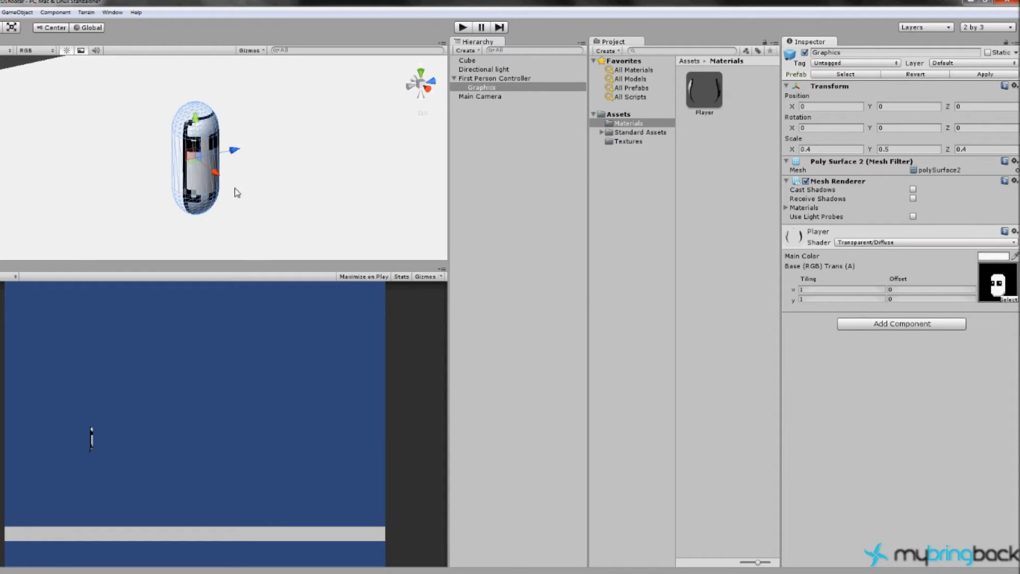
pyautogui.moveTo(241, 141)
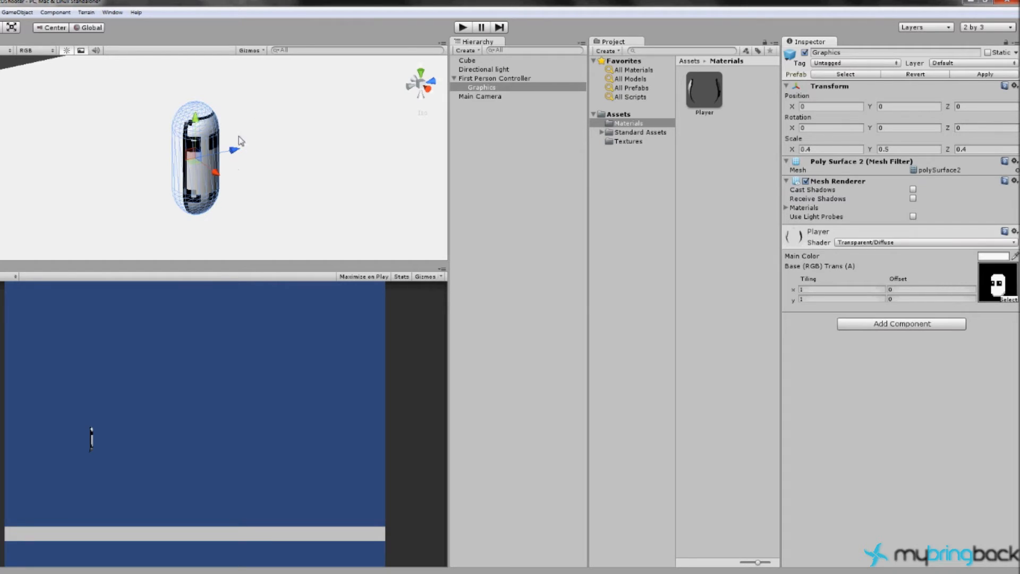
pyautogui.moveTo(202, 144)
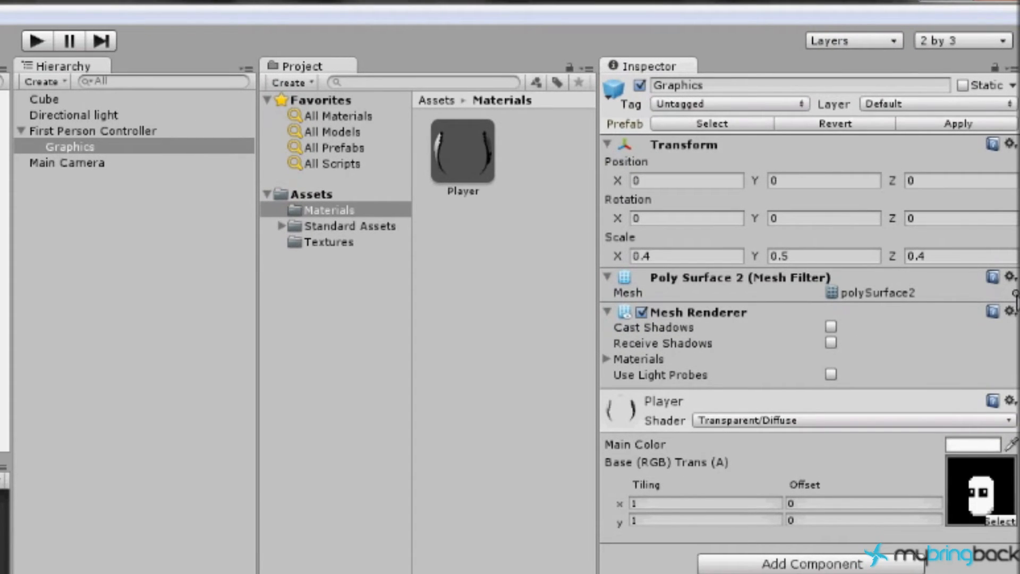
# Step: Replace the Graphics Mesh Filter's capsule mesh with the Plane mesh
pyautogui.click(608, 277)
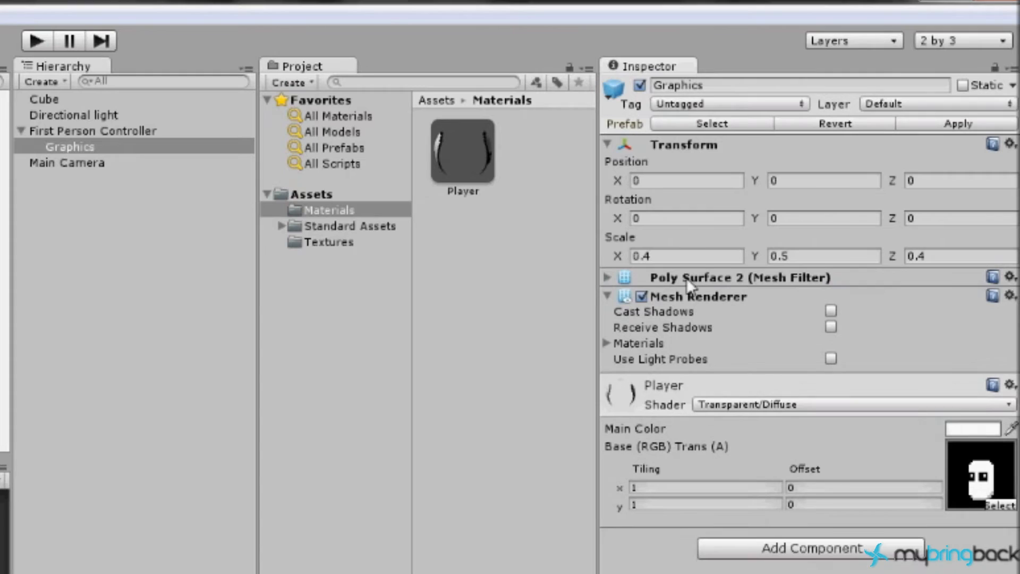
pyautogui.moveTo(602, 277)
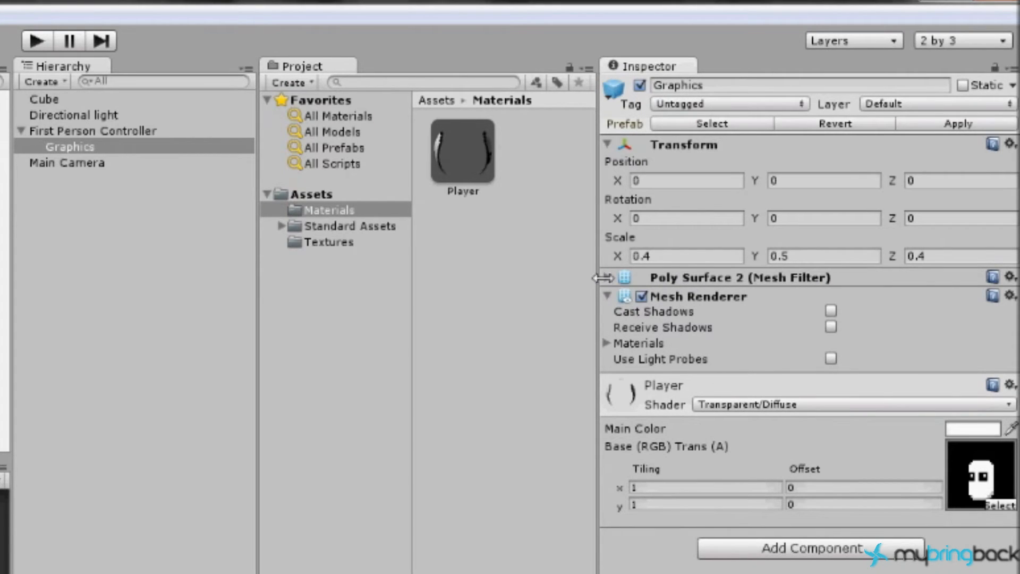
pyautogui.click(608, 277)
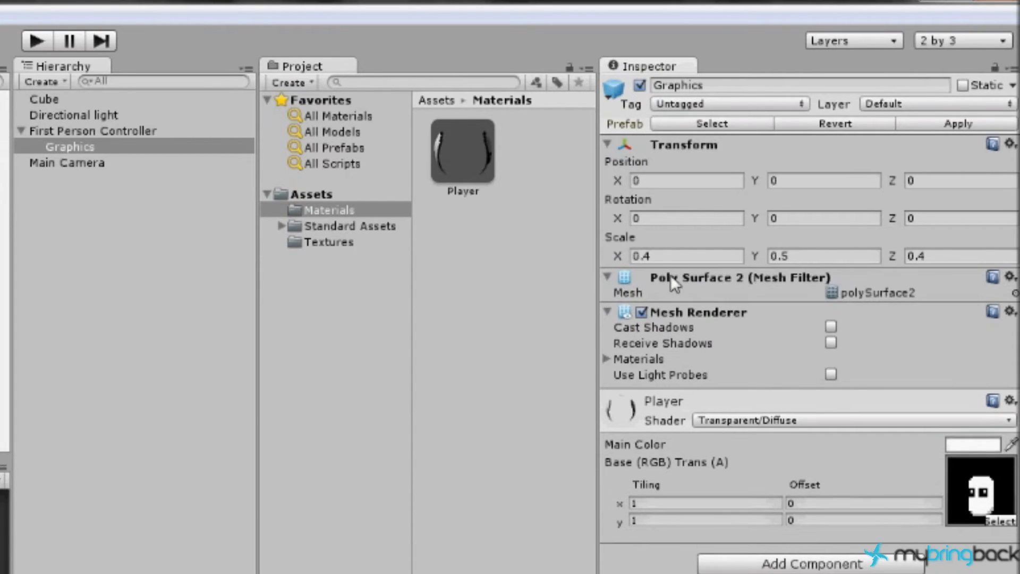
pyautogui.moveTo(806, 291)
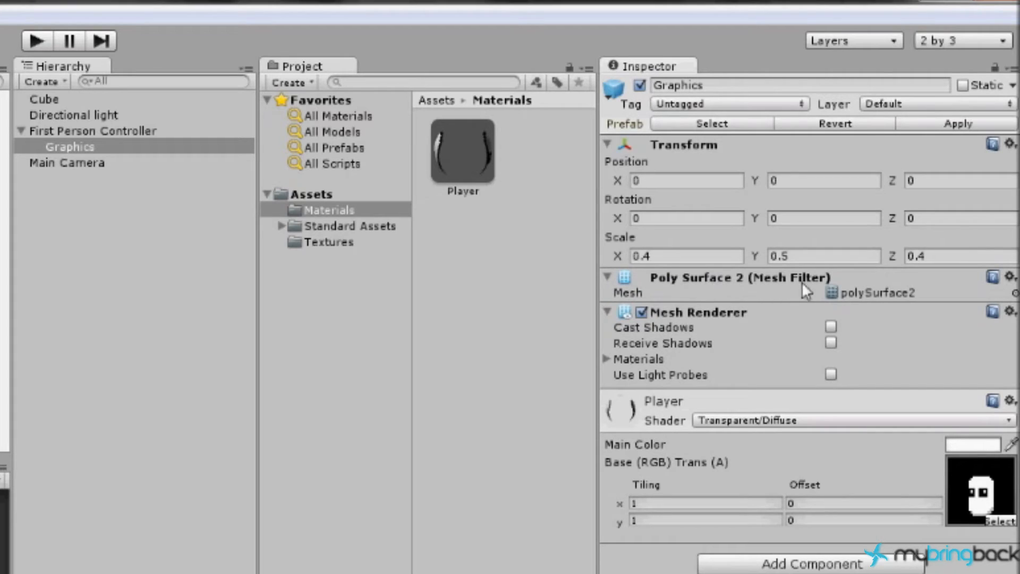
pyautogui.moveTo(805, 293)
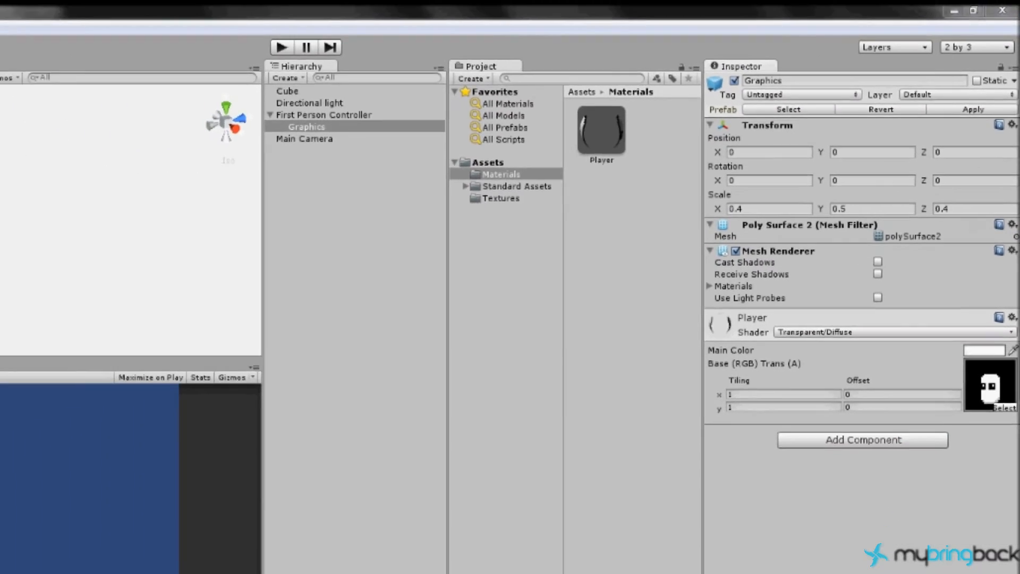
pyautogui.click(129, 426)
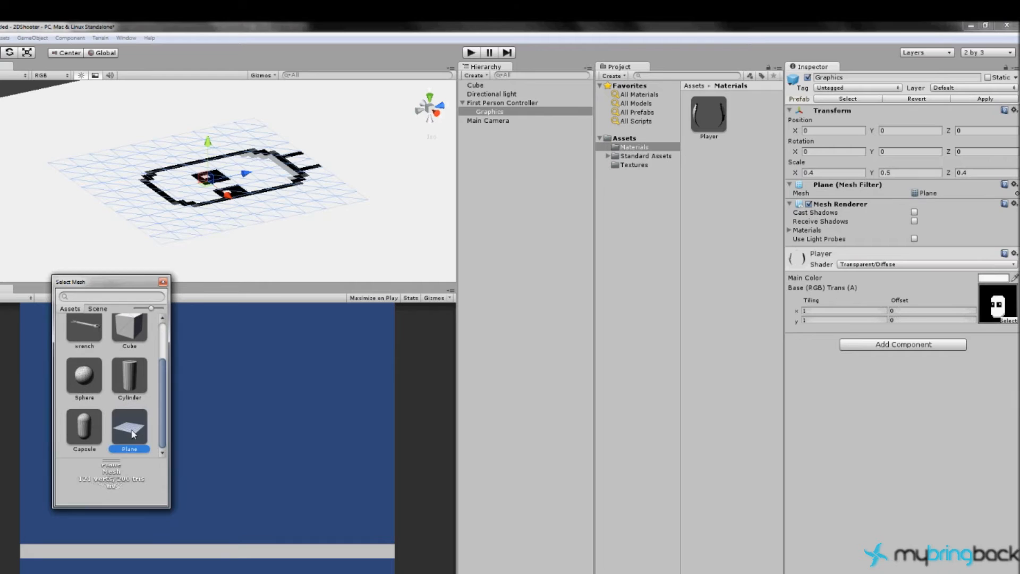
# Step: Keep Plane as the Graphics mesh and close the mesh picker
pyautogui.click(163, 281)
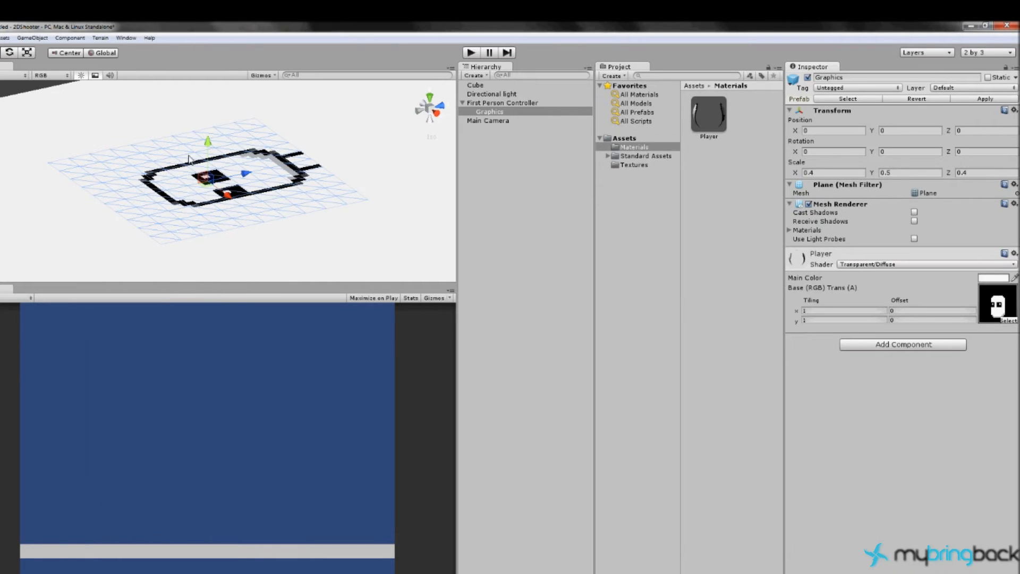
pyautogui.moveTo(193, 204)
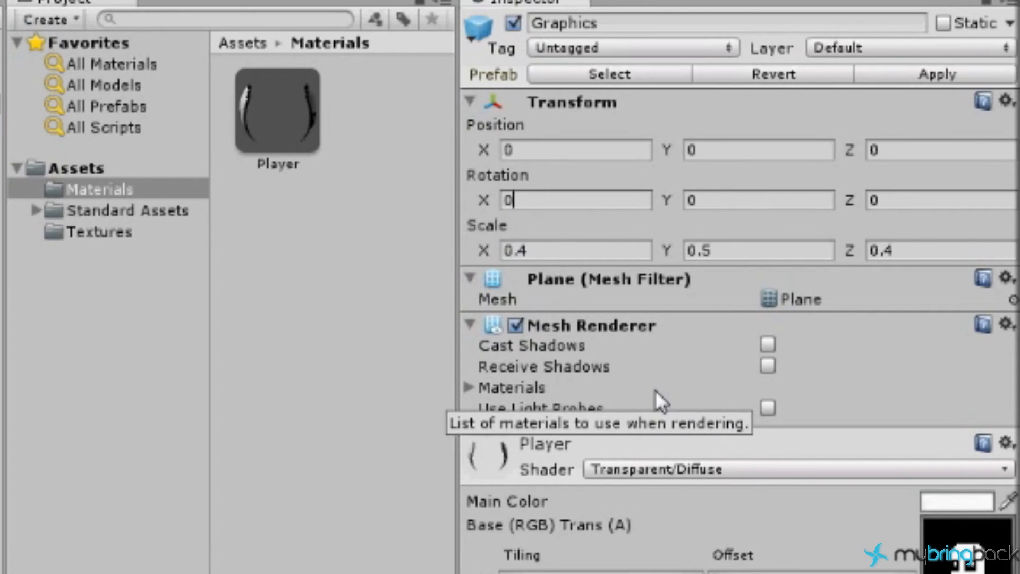
# Step: Rotate Graphics to X 90, Y 180, scale 0.4 by 0.5, and test in Play mode
pyautogui.write('90')
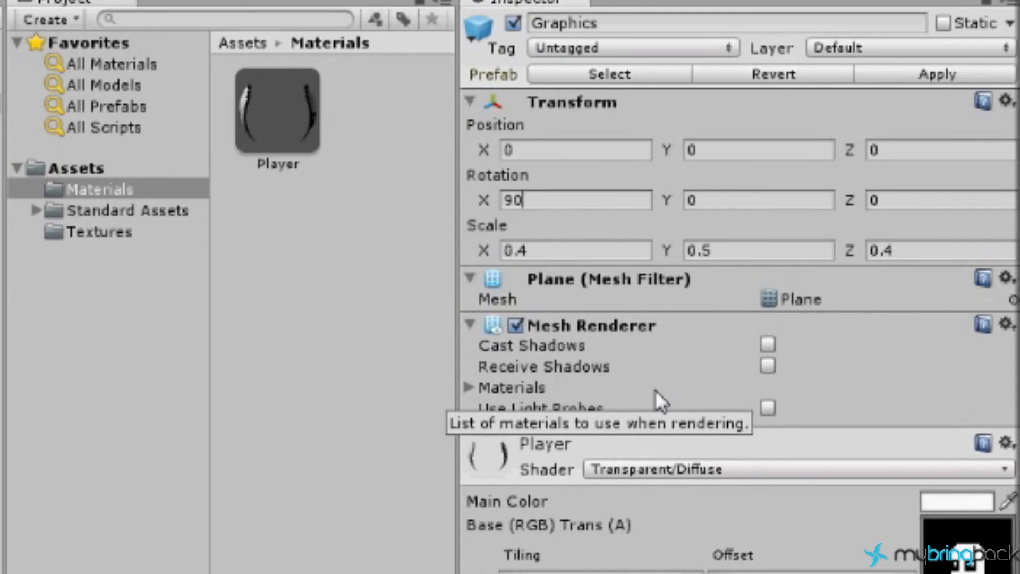
pyautogui.write('180')
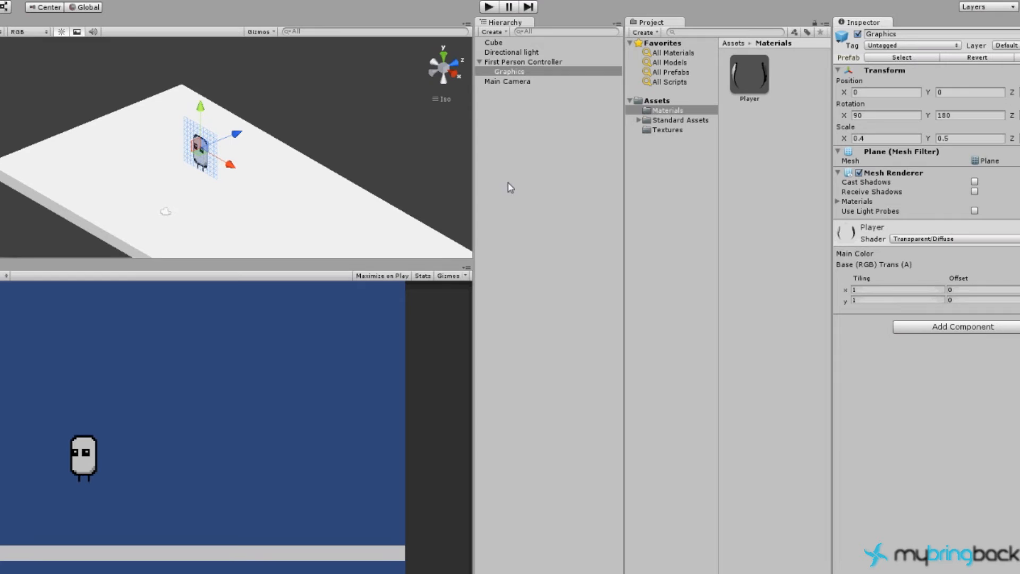
pyautogui.moveTo(322, 142)
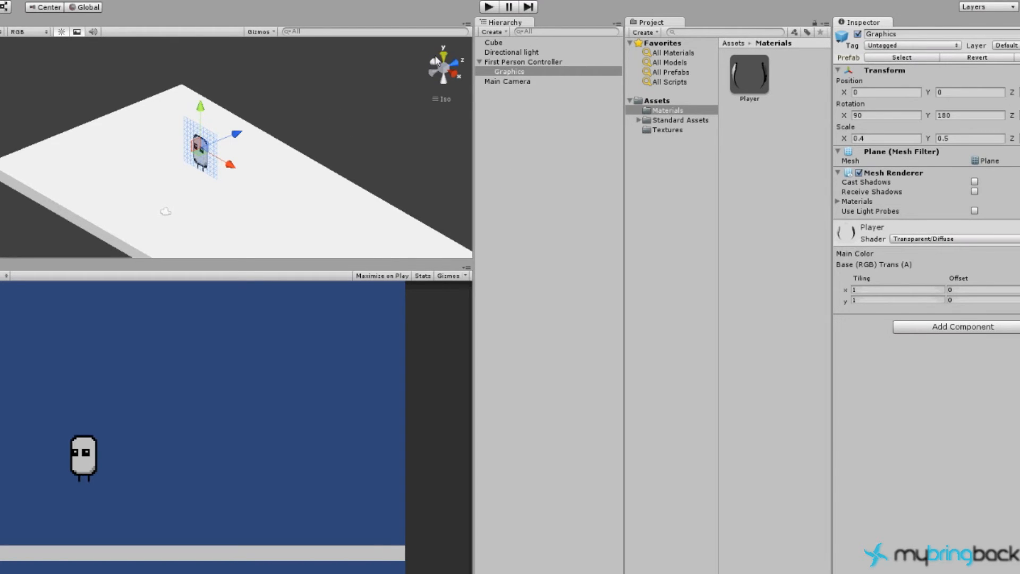
pyautogui.click(487, 6)
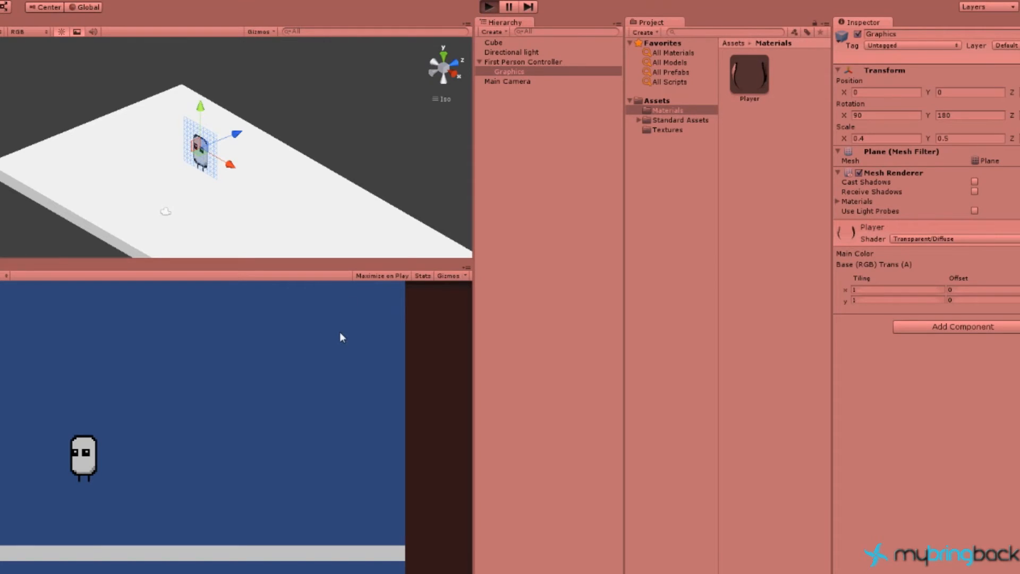
pyautogui.click(488, 6)
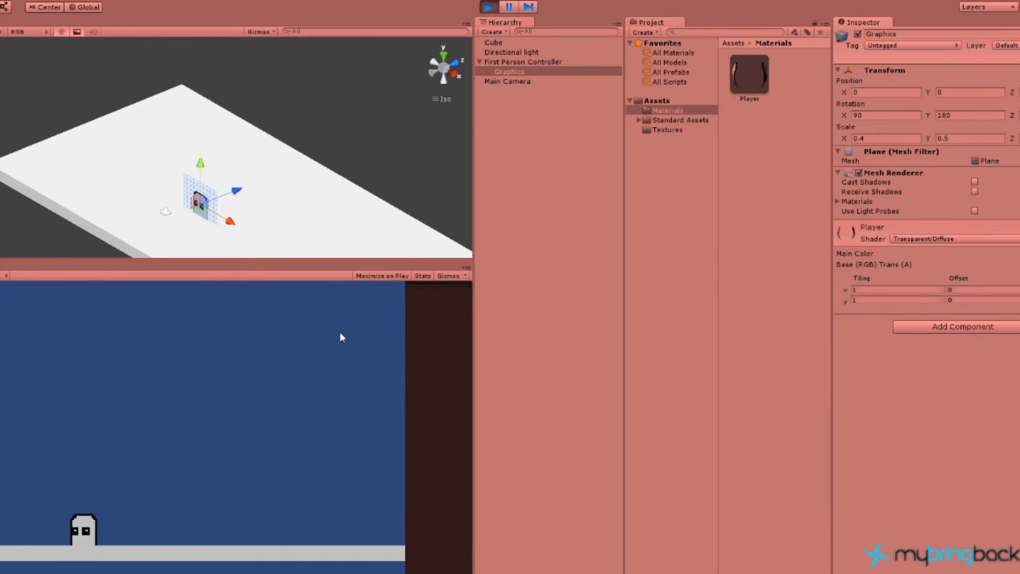
pyautogui.moveTo(365, 344)
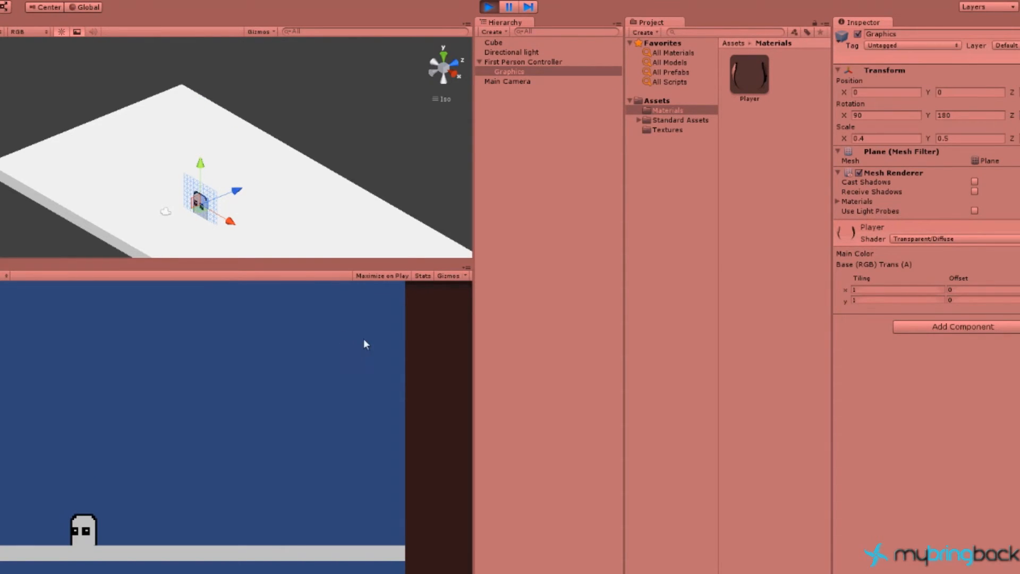
pyautogui.click(487, 7)
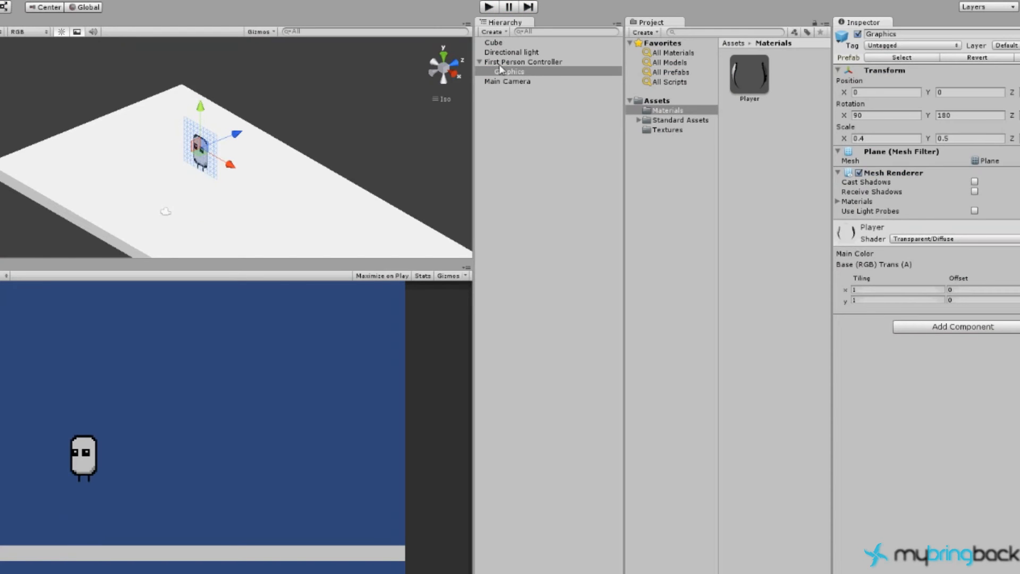
# Step: Select First Person Controller to show its Character Controller with the sprite viewed head-on
pyautogui.click(522, 61)
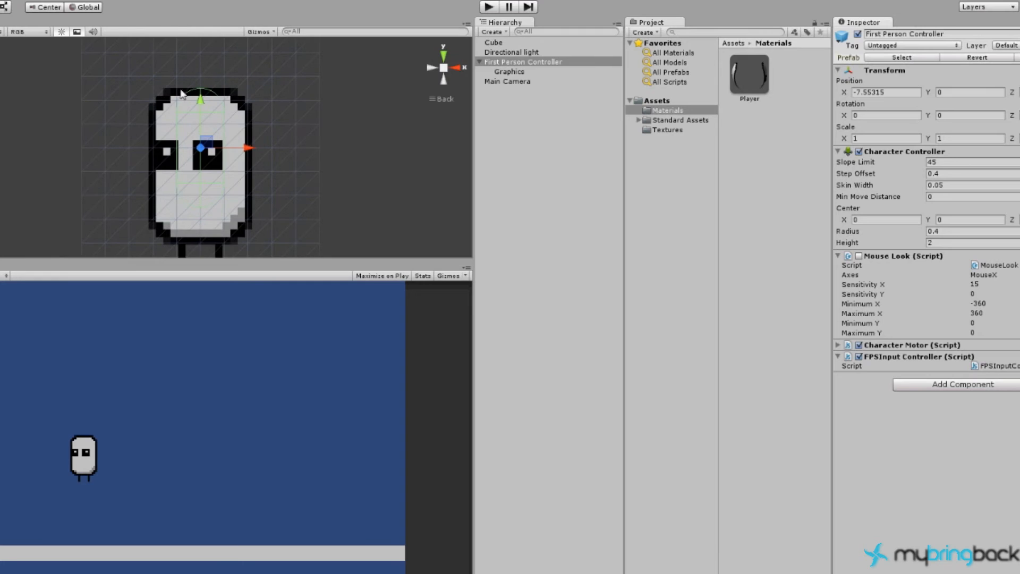
pyautogui.moveTo(217, 180)
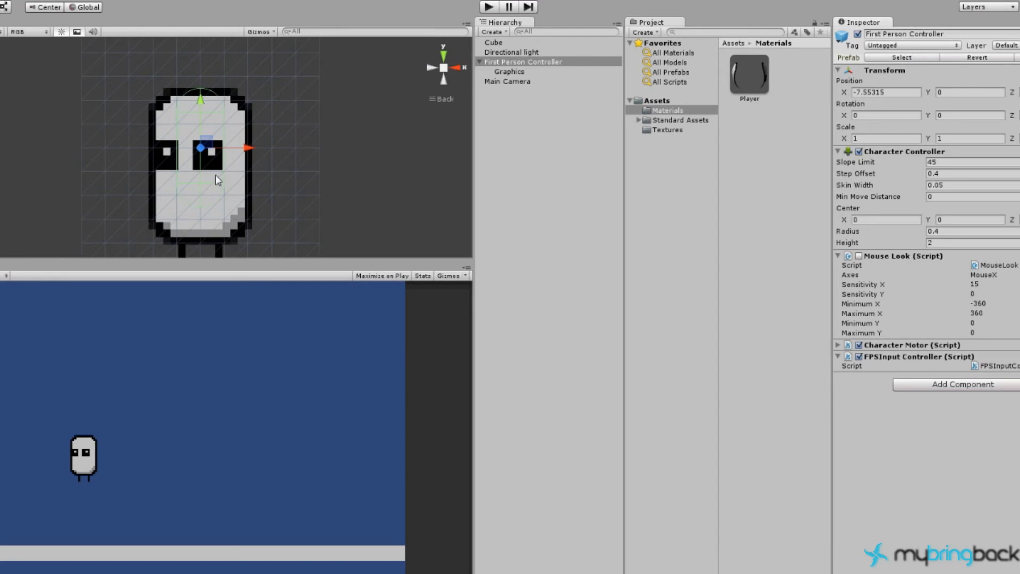
pyautogui.moveTo(611, 243)
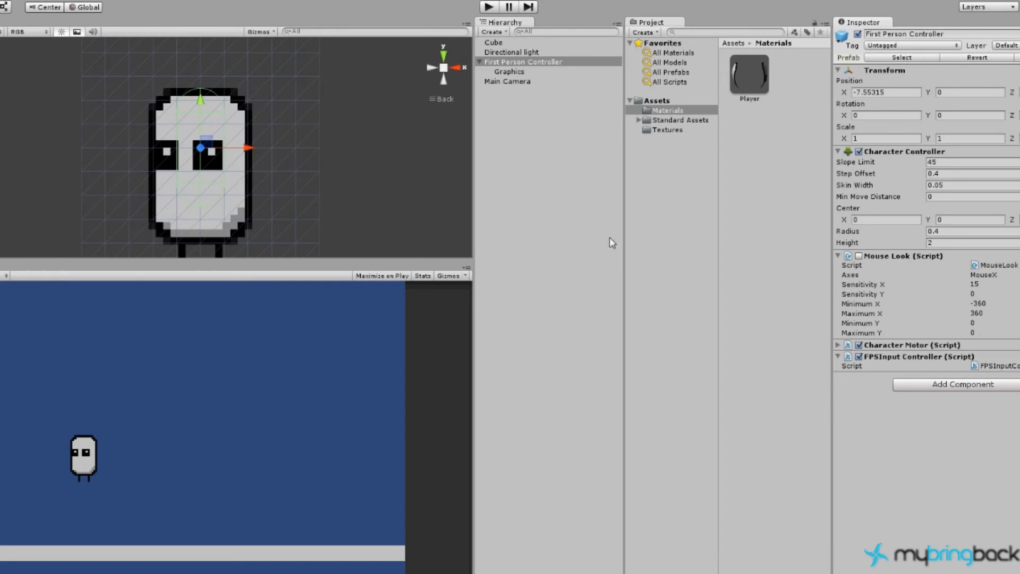
pyautogui.moveTo(204, 76)
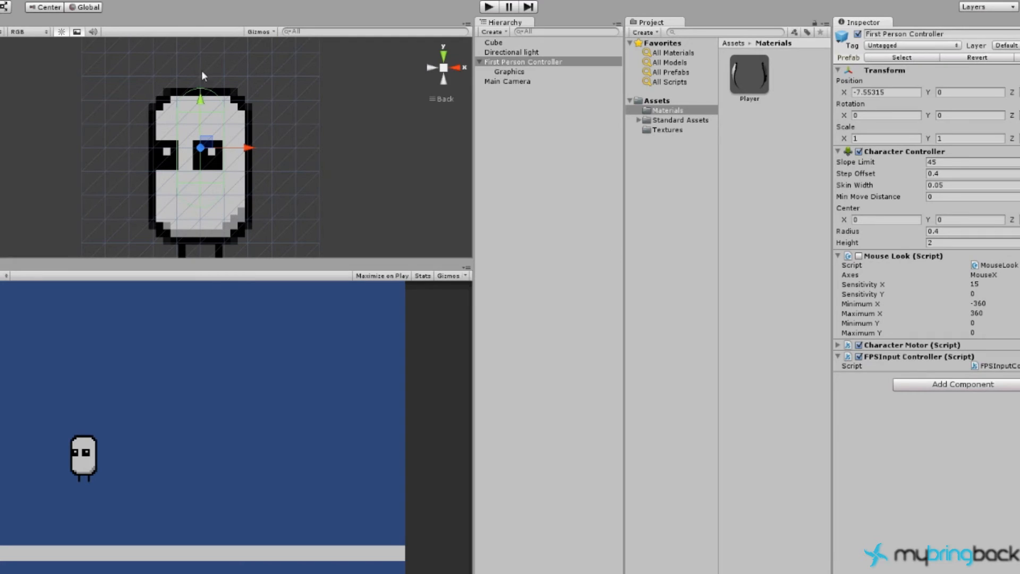
pyautogui.moveTo(183, 117)
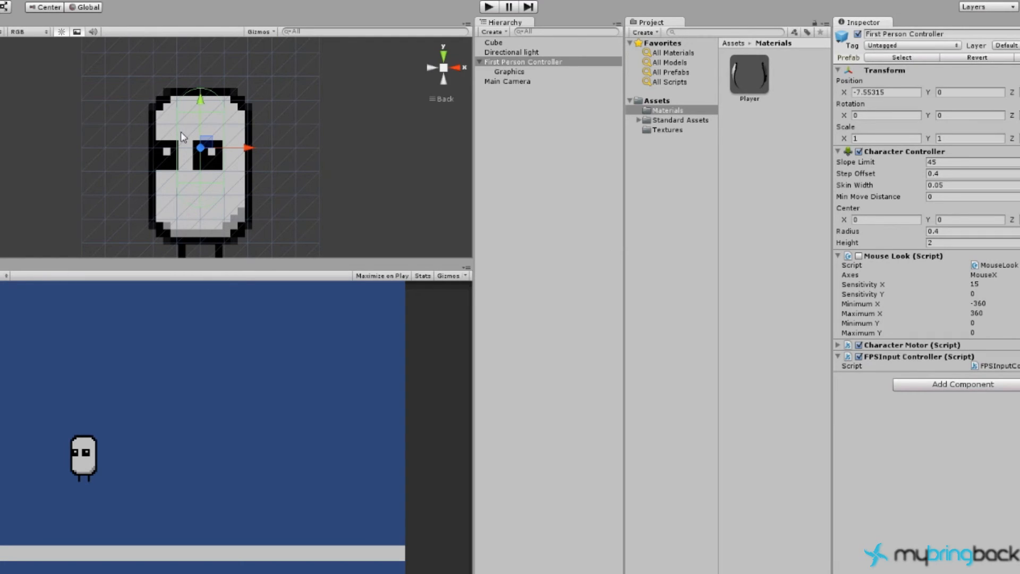
pyautogui.moveTo(162, 118)
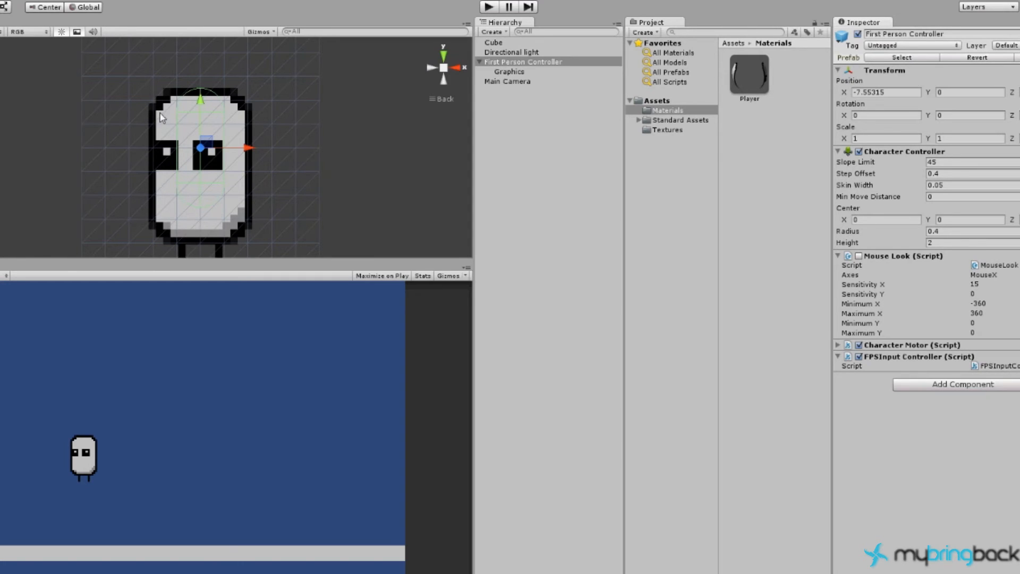
pyautogui.moveTo(795, 227)
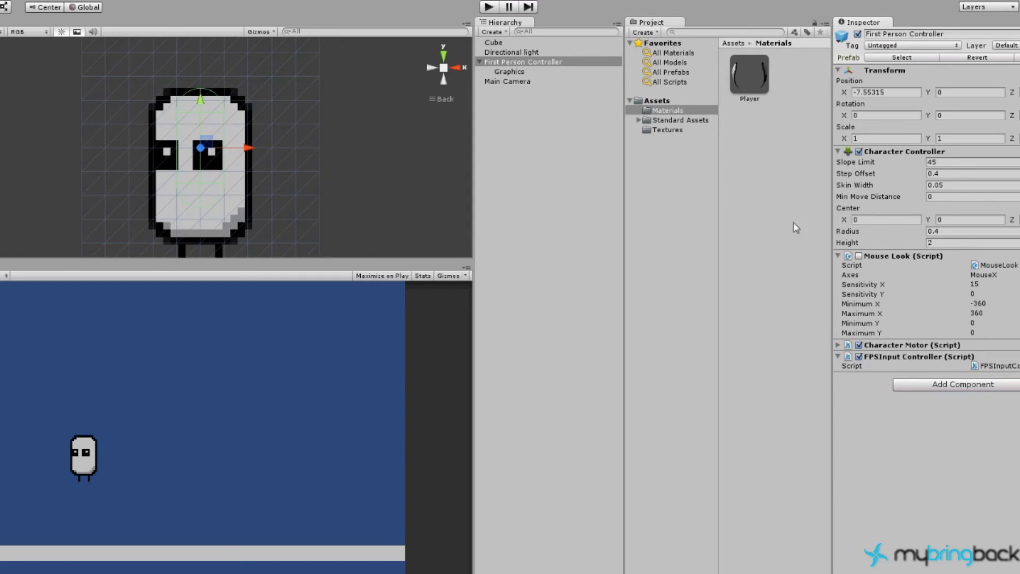
pyautogui.moveTo(525, 75)
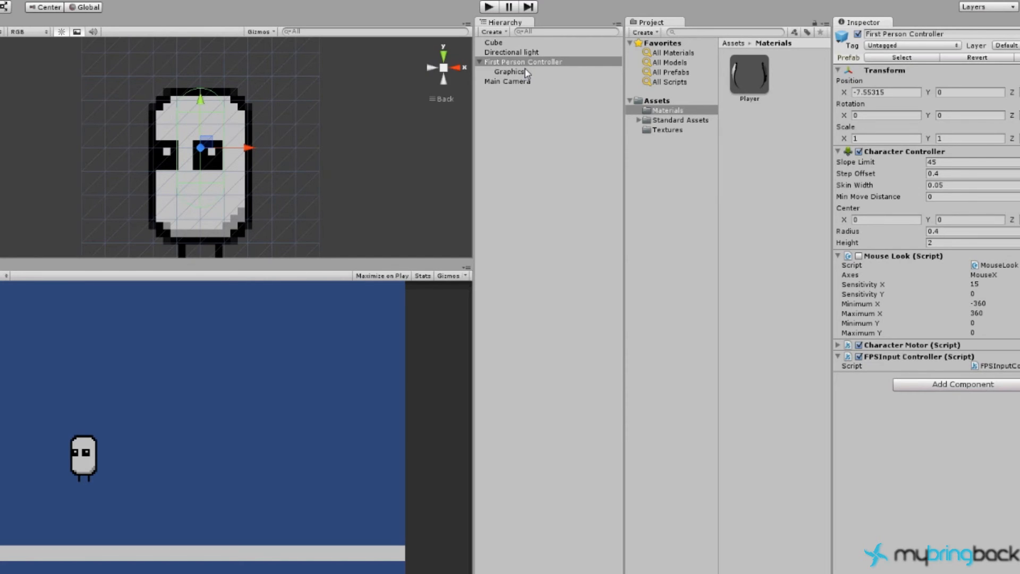
# Step: Select the Graphics plane and scale it to X 0.2904, Y 0.3630
pyautogui.click(510, 72)
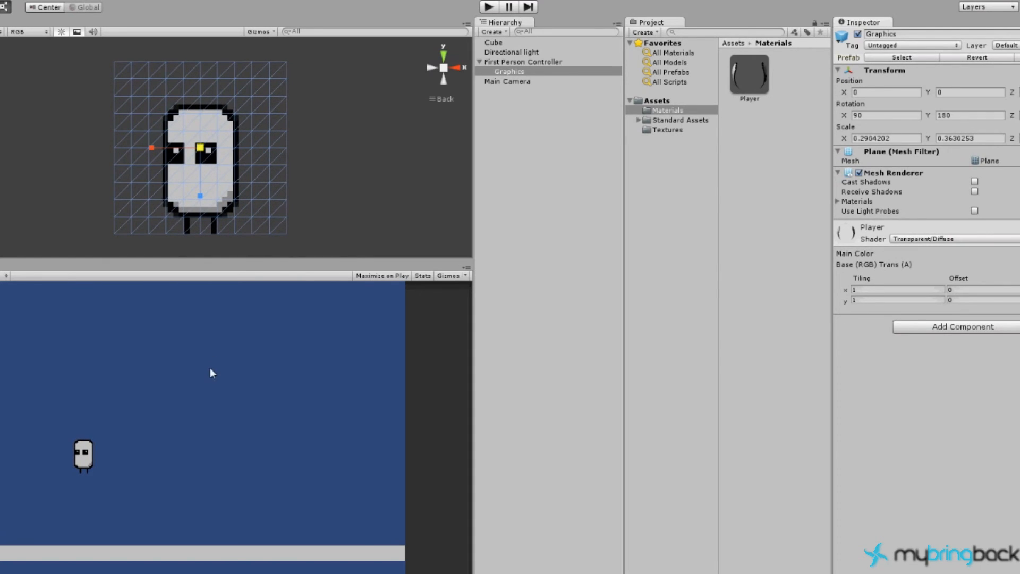
pyautogui.moveTo(311, 355)
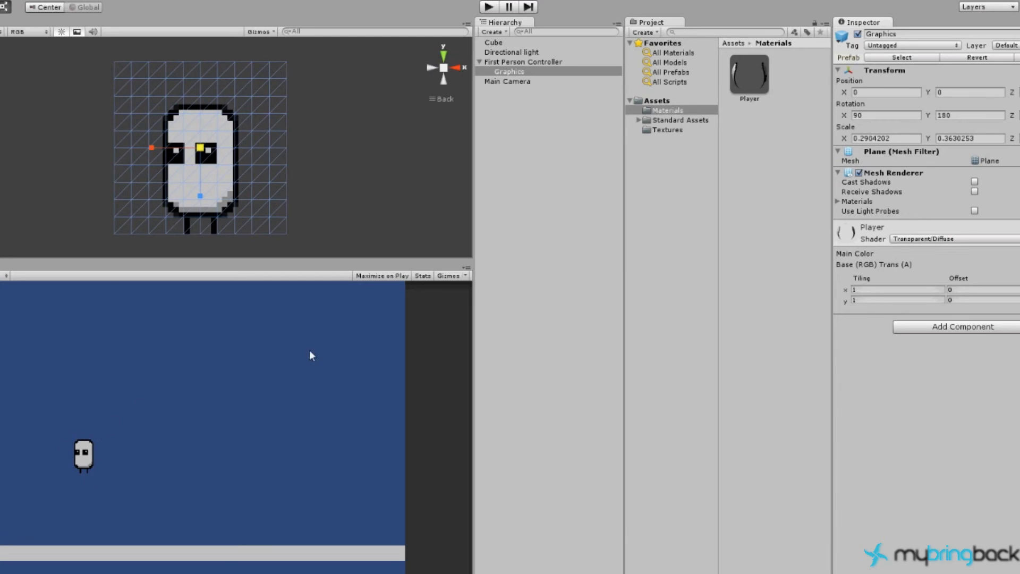
pyautogui.moveTo(360, 364)
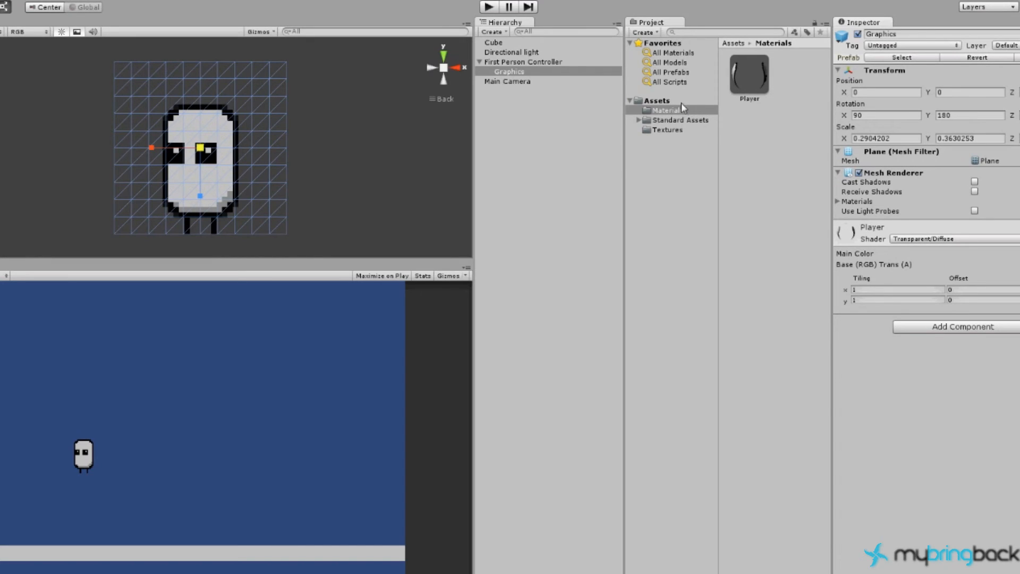
pyautogui.moveTo(527, 67)
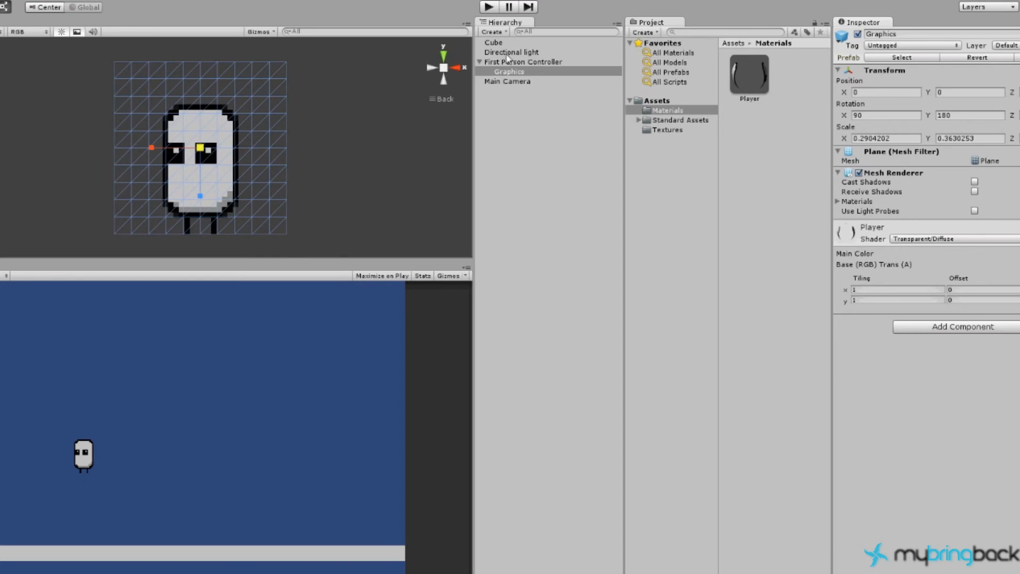
# Step: Collapse Mouse Look and set the collider to radius 0.58, center Y -0.38, height 2.18
pyautogui.click(522, 61)
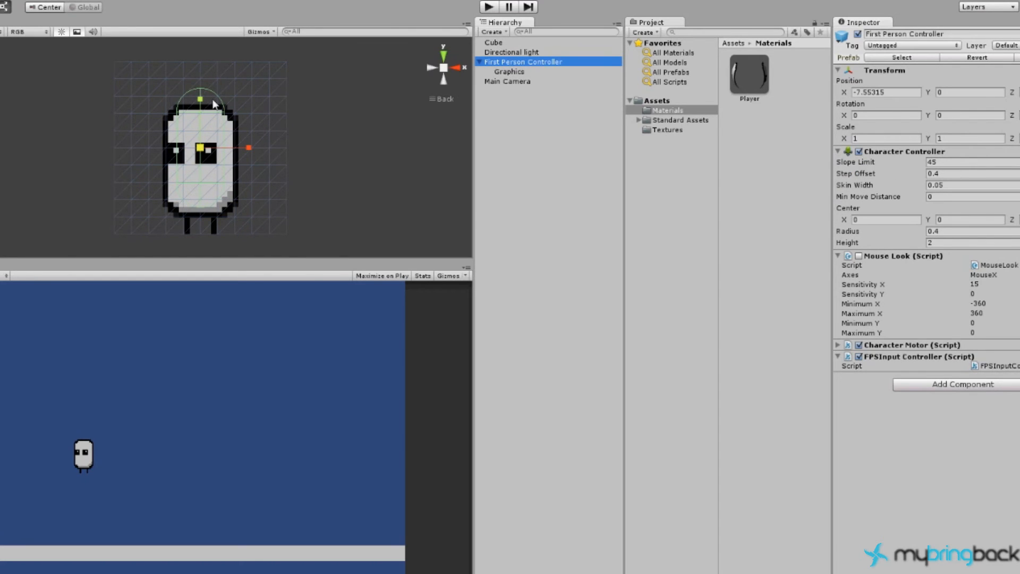
pyautogui.moveTo(203, 220)
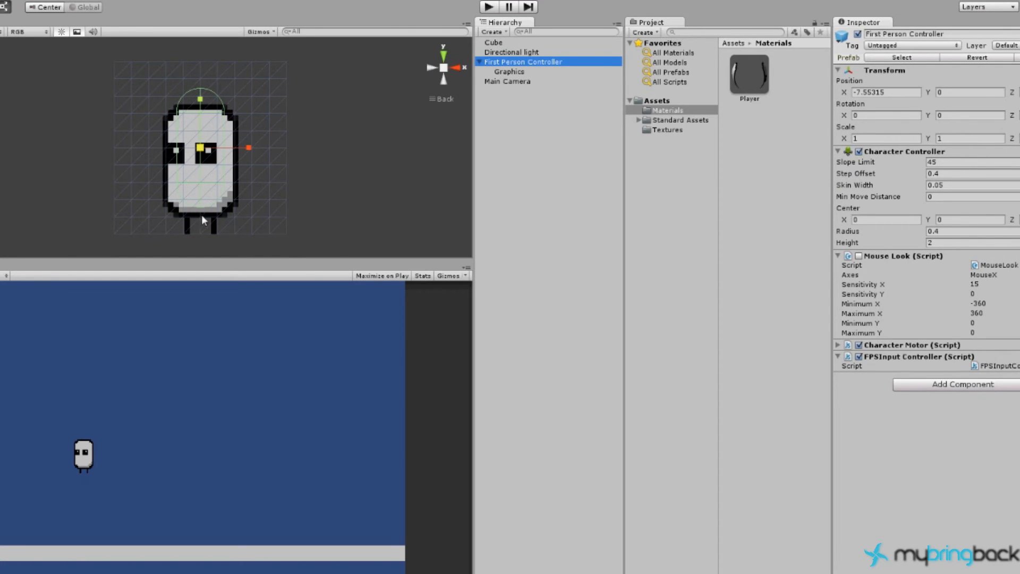
pyautogui.click(859, 256)
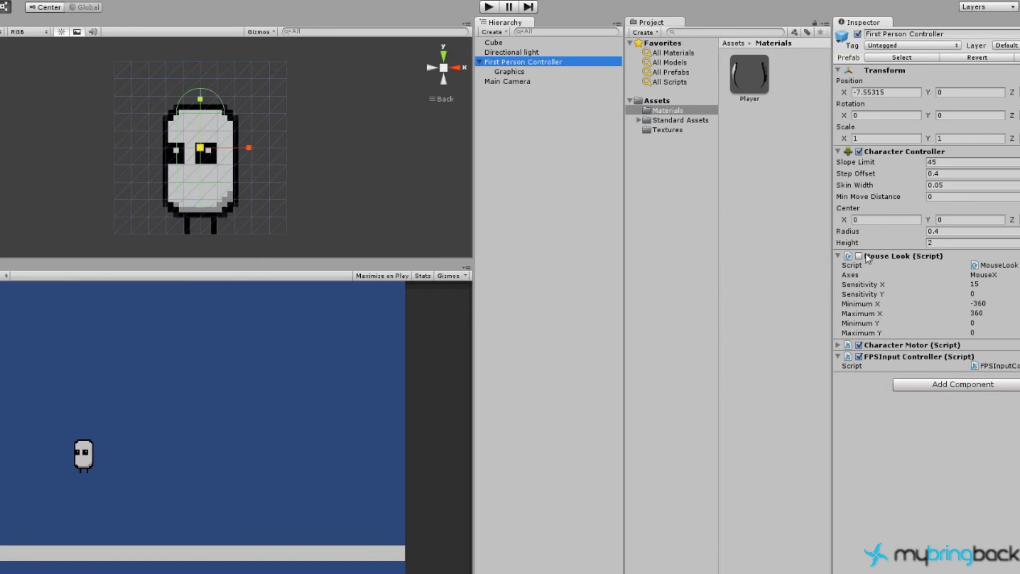
pyautogui.click(838, 256)
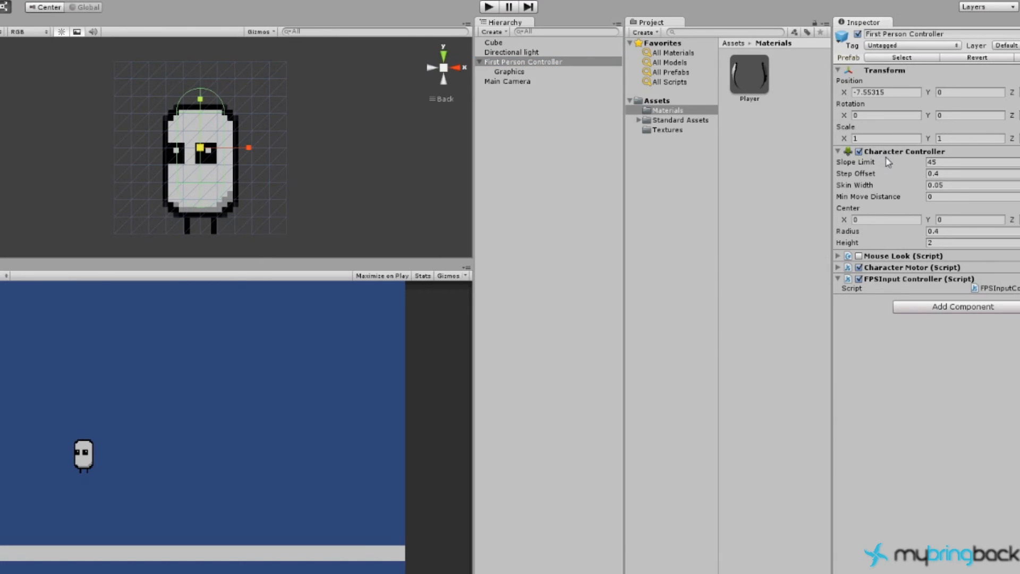
pyautogui.click(522, 61)
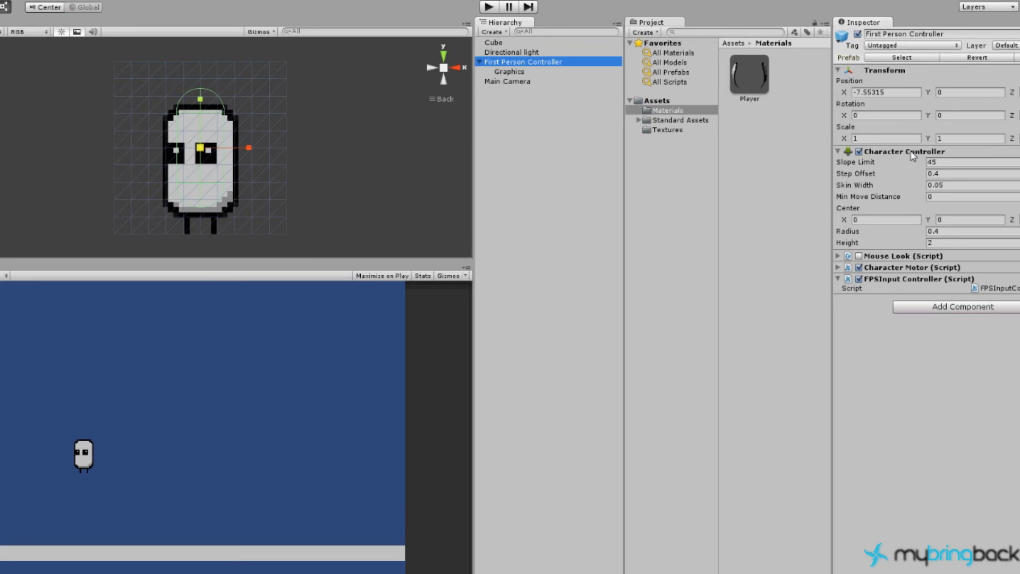
pyautogui.moveTo(861, 233)
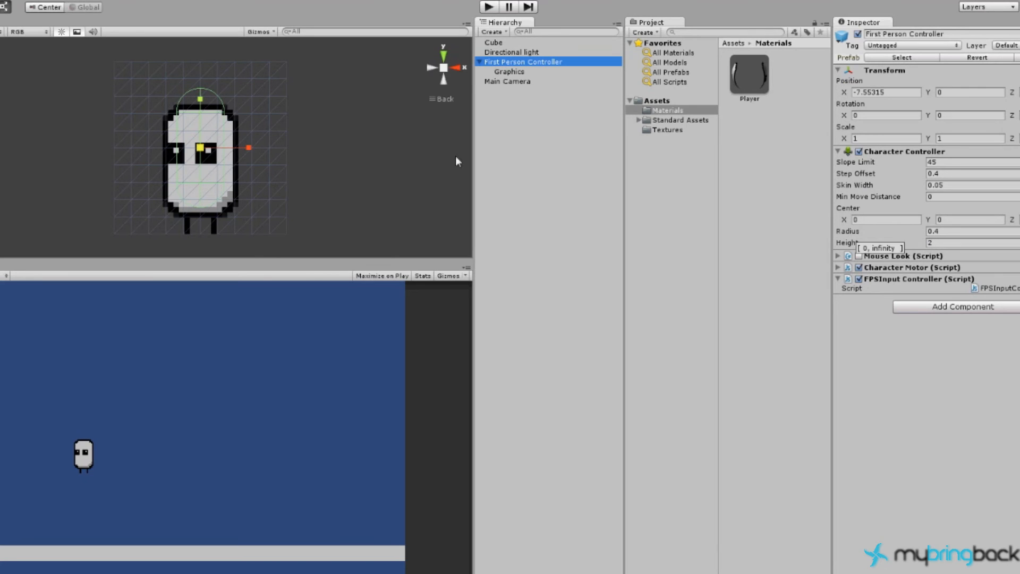
pyautogui.moveTo(898, 233)
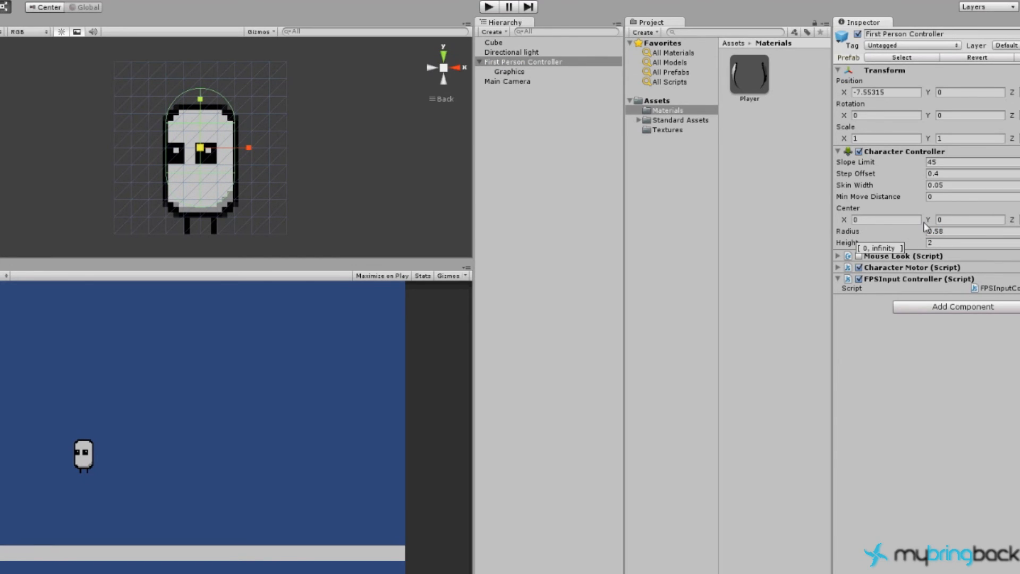
pyautogui.moveTo(930, 223)
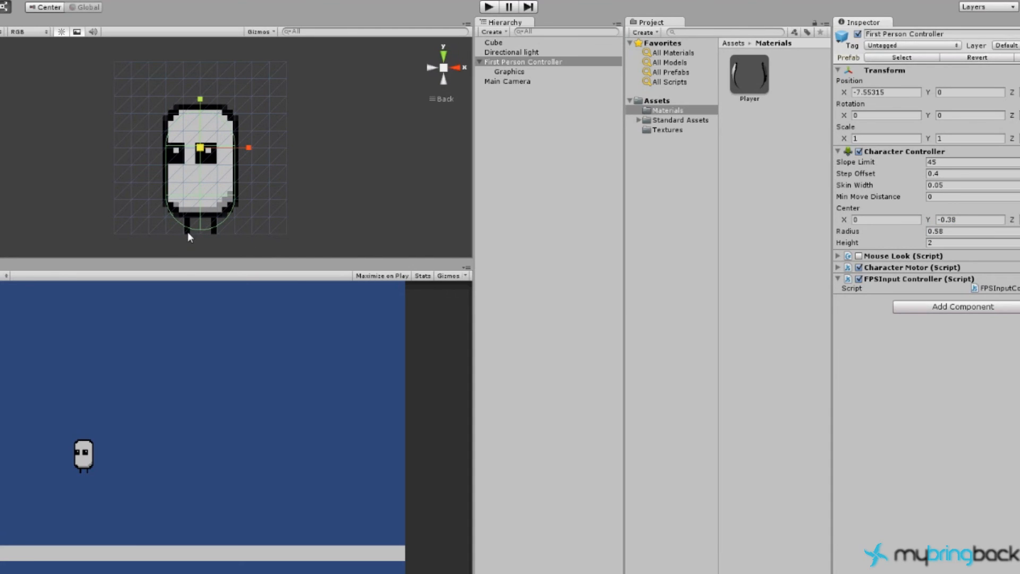
pyautogui.moveTo(223, 143)
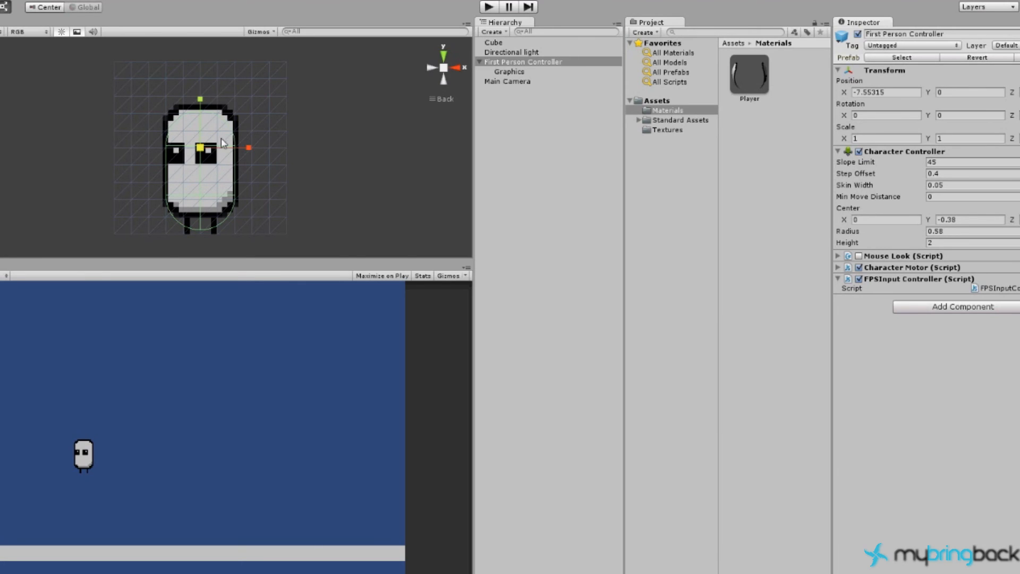
pyautogui.moveTo(907, 247)
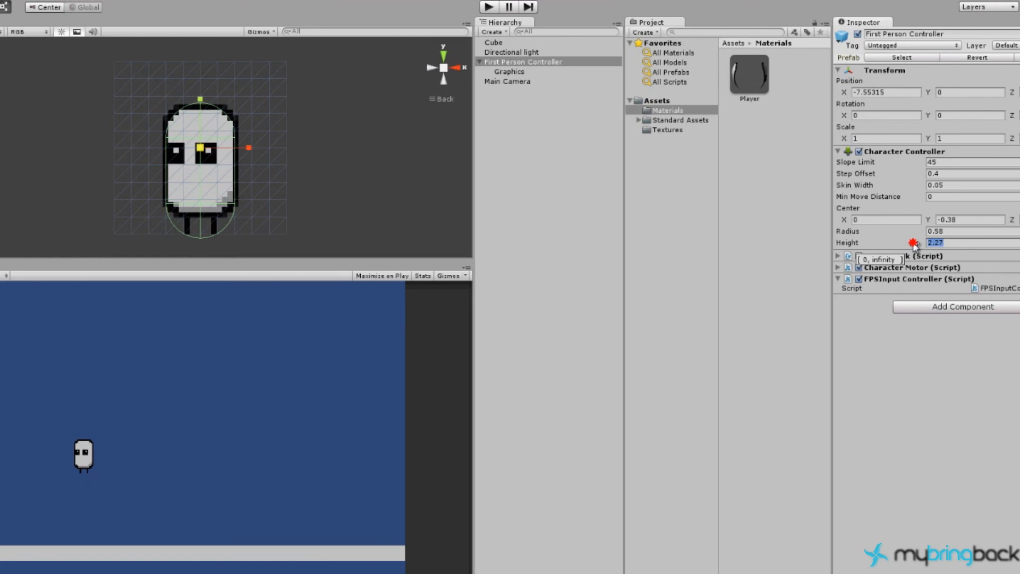
pyautogui.write('2.18')
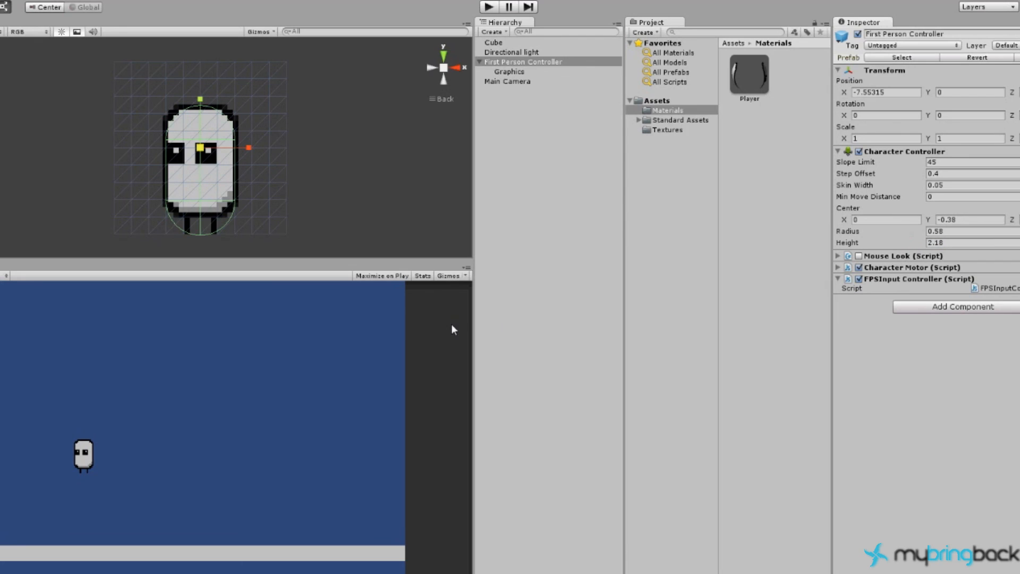
pyautogui.moveTo(290, 116)
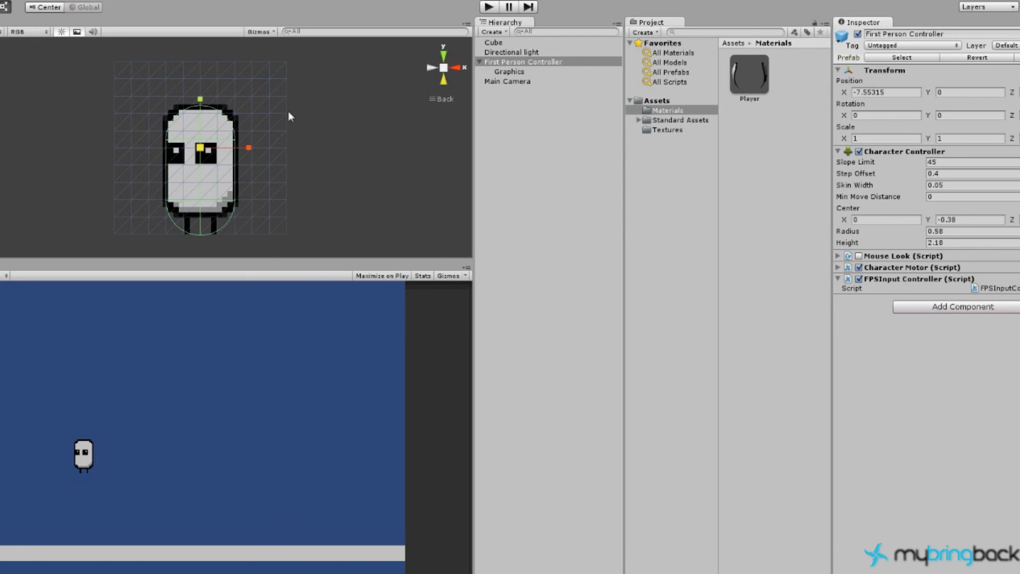
pyautogui.moveTo(220, 151)
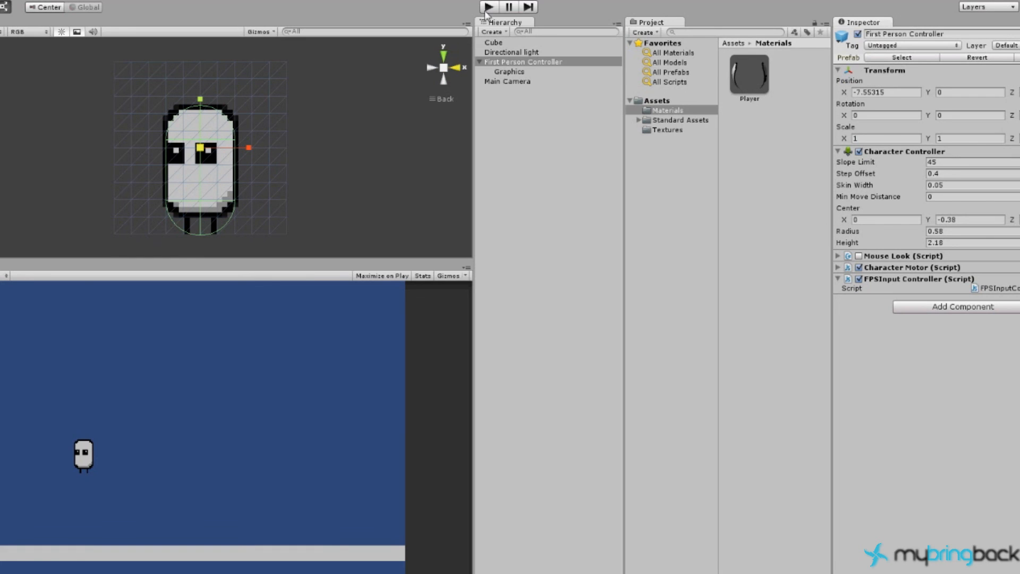
# Step: Enter play mode and move the player sprite along the floor in Game view
pyautogui.click(487, 6)
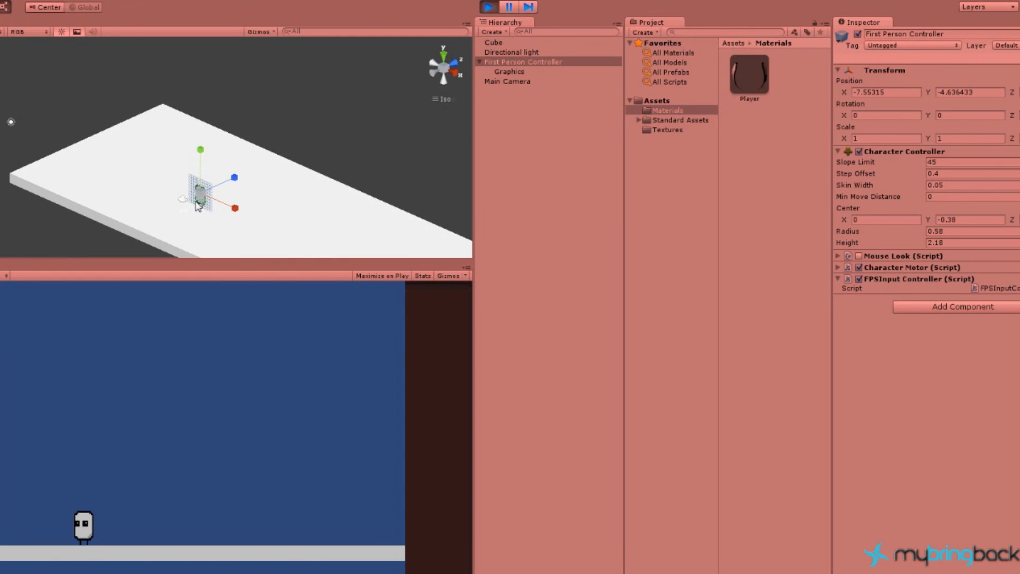
pyautogui.moveTo(198, 192); pyautogui.dragTo(218, 195)
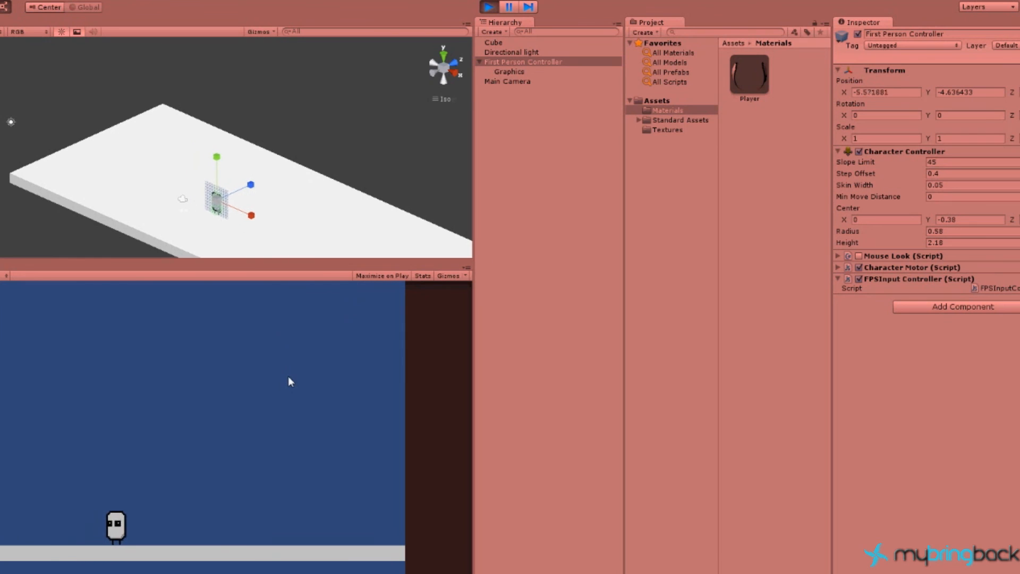